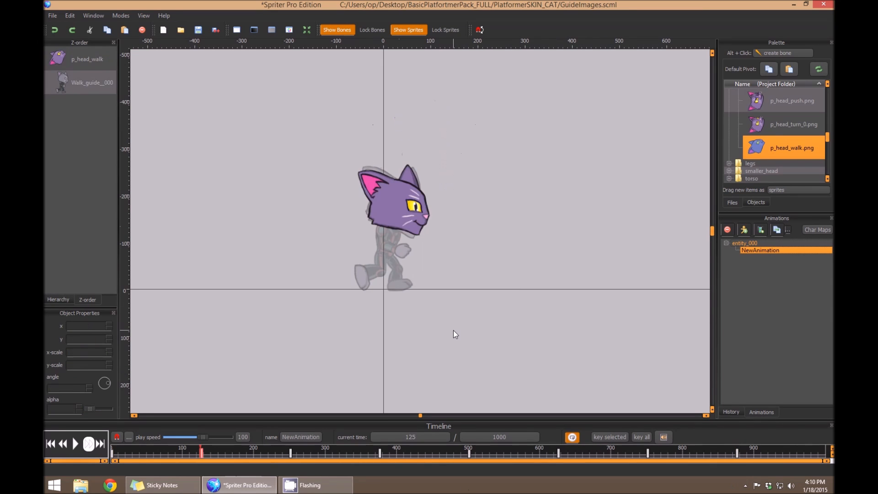
Delete the purple p_head_walk cat head sprite from the canvas
{"action": "left_click", "coordinate": [75, 443]}
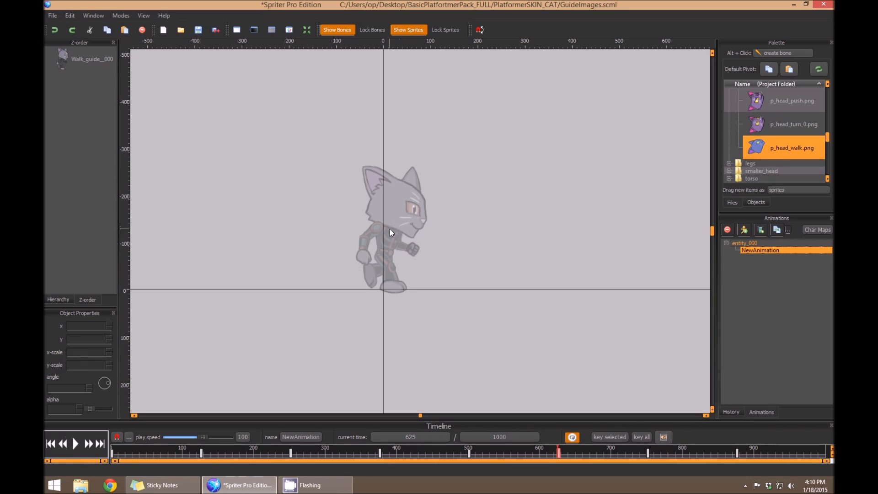
{"action": "mouse_move", "coordinate": [369, 236]}
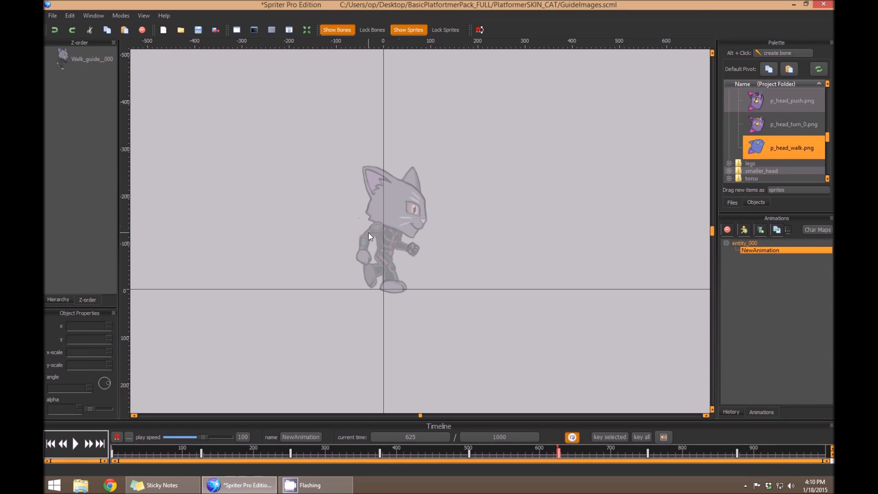
{"action": "mouse_move", "coordinate": [392, 283]}
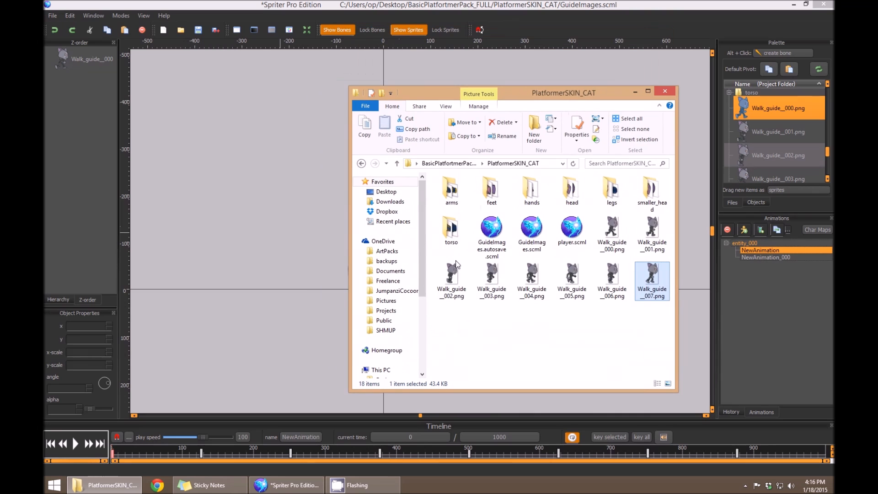
Inspect two of the Walk_guide PNGs in the PlatformerSKIN_CAT folder
{"action": "left_click", "coordinate": [611, 280]}
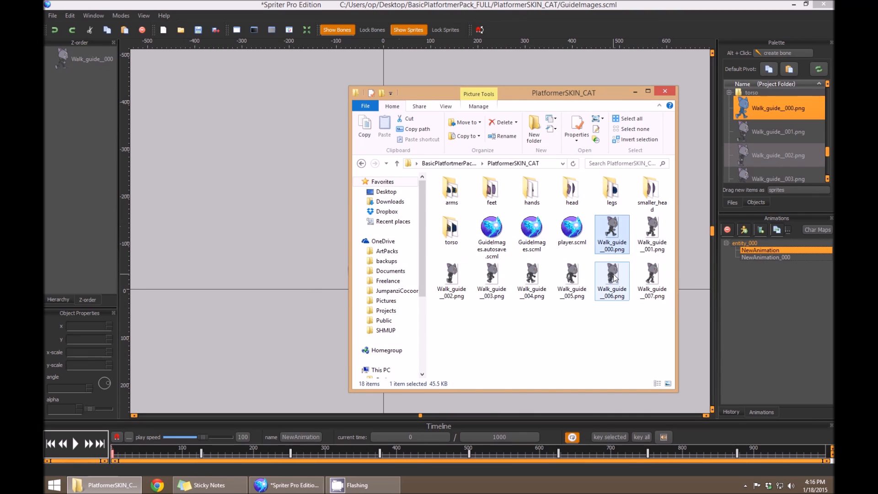
{"action": "left_click", "coordinate": [651, 233]}
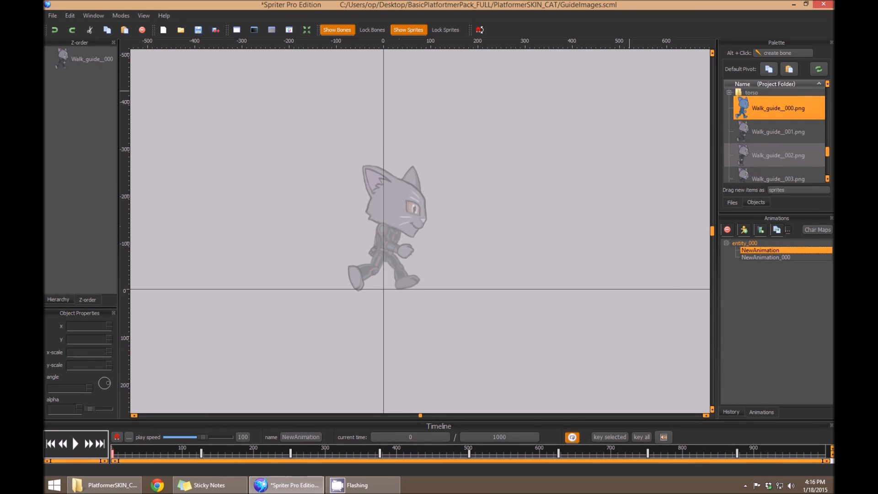
{"action": "mouse_move", "coordinate": [786, 106]}
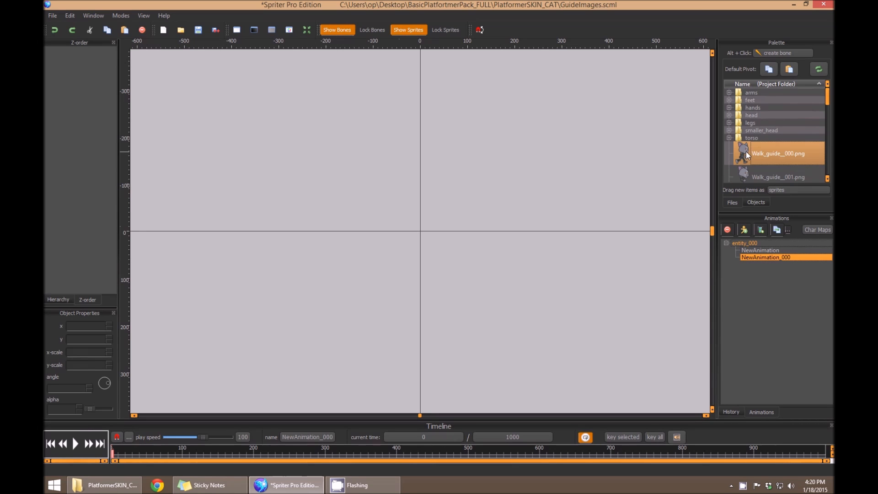
Open NewAnimation_000 and bring the Walk_guide images into view in the Palette
{"action": "left_click_drag", "start_coordinate": [777, 152], "coordinate": [419, 174]}
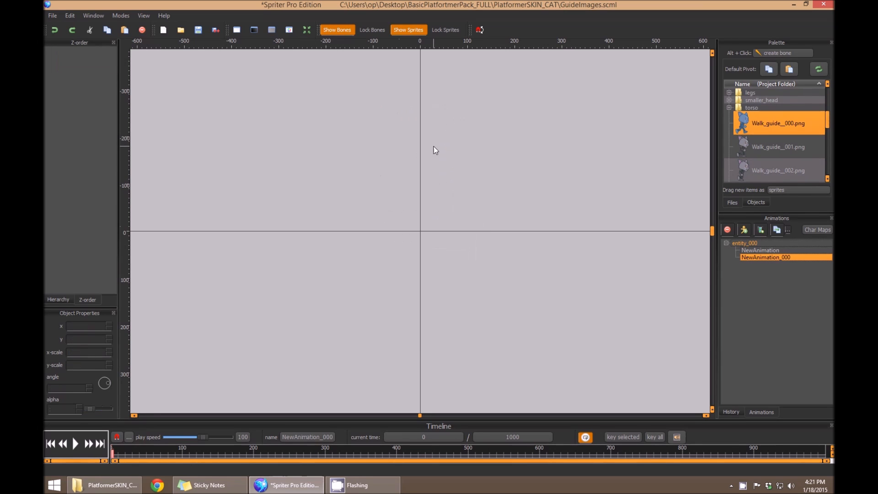
{"action": "mouse_move", "coordinate": [778, 128]}
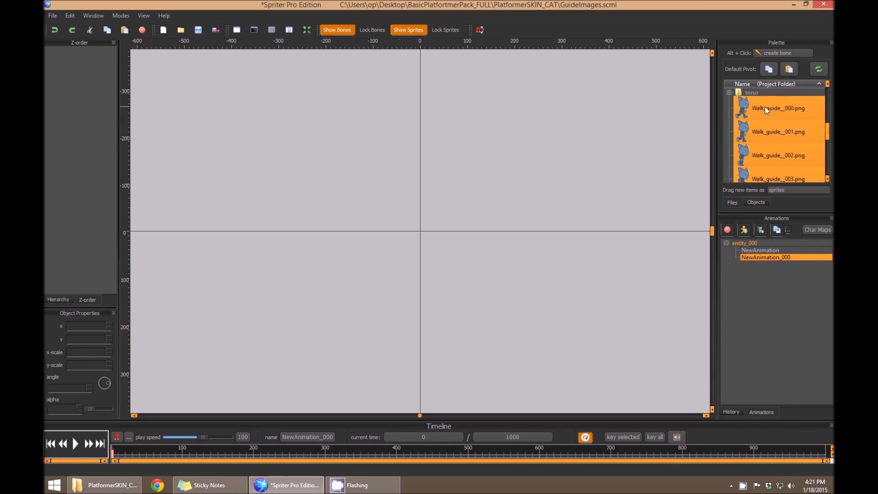
{"action": "mouse_move", "coordinate": [765, 113]}
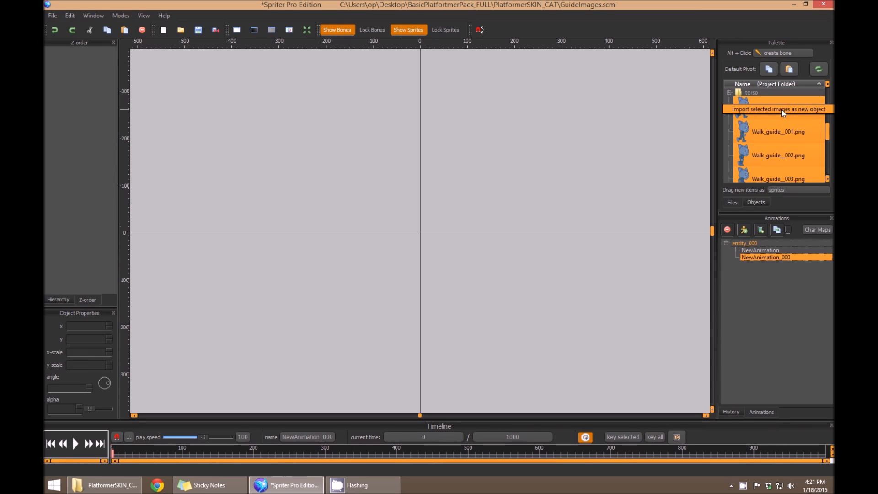
Import the selected Walk_guide PNGs as one new object and drop it onto the canvas
{"action": "left_click", "coordinate": [778, 109]}
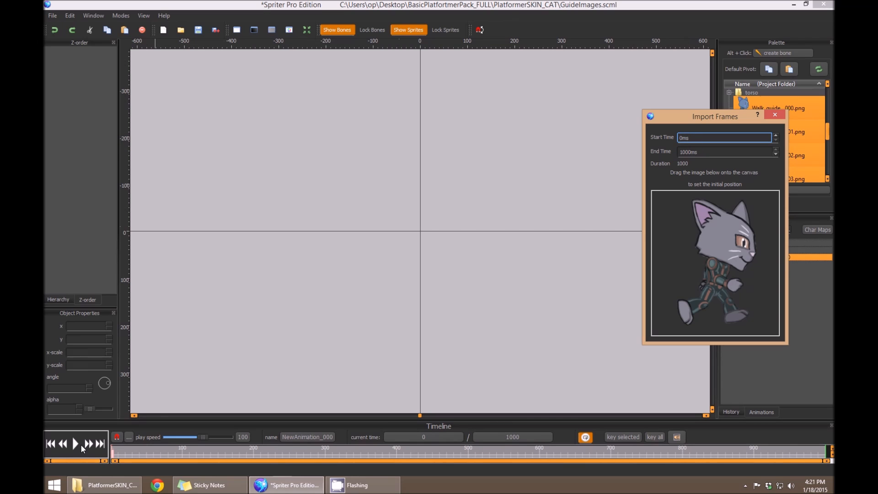
{"action": "mouse_move", "coordinate": [677, 222]}
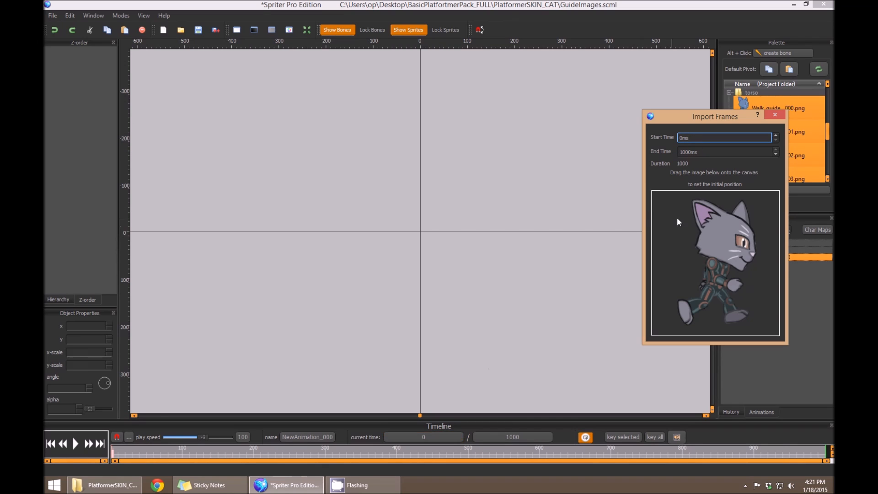
{"action": "left_click", "coordinate": [512, 437]}
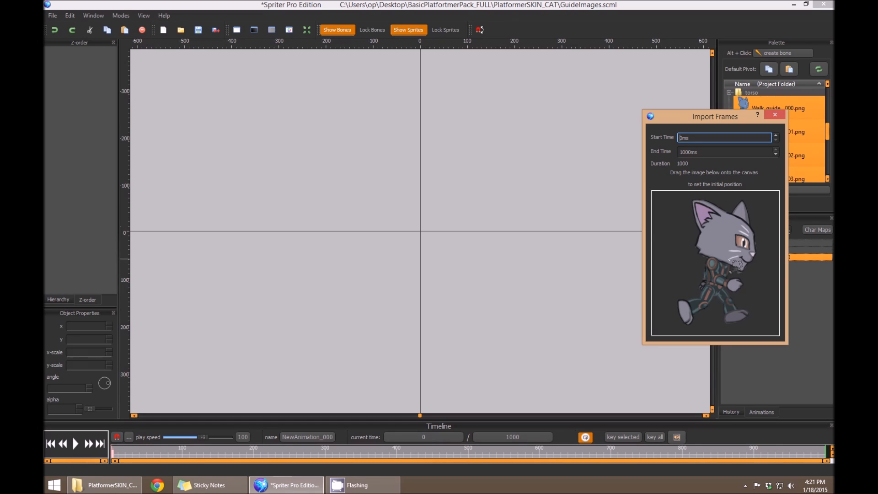
{"action": "left_click_drag", "start_coordinate": [714, 264], "coordinate": [419, 168]}
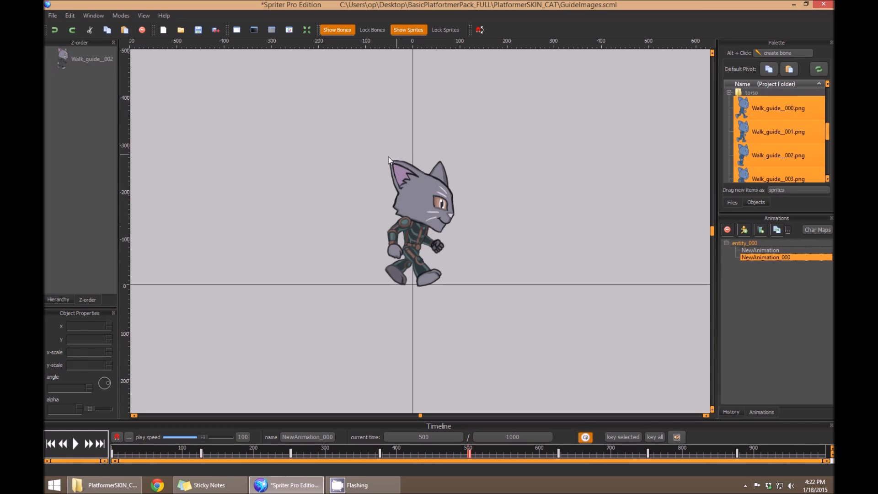
Select the Walk_guide object and apply Lock Selected Objects to it
{"action": "left_click", "coordinate": [84, 59]}
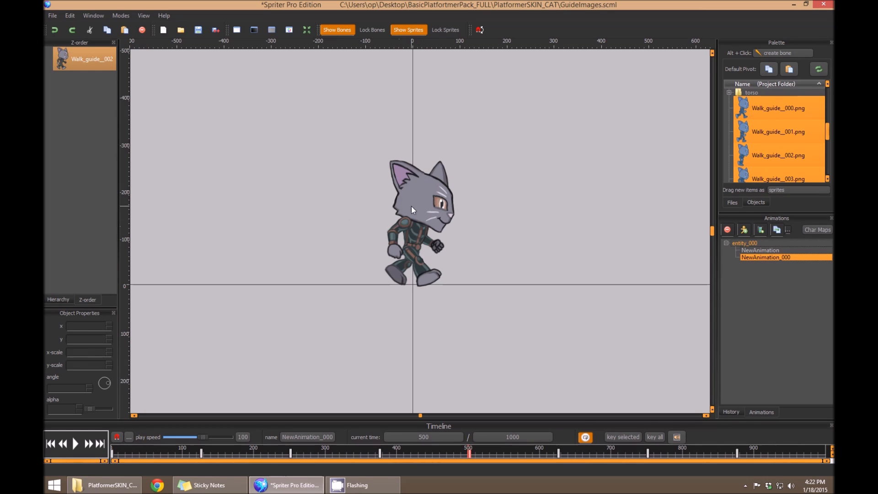
{"action": "mouse_move", "coordinate": [408, 227]}
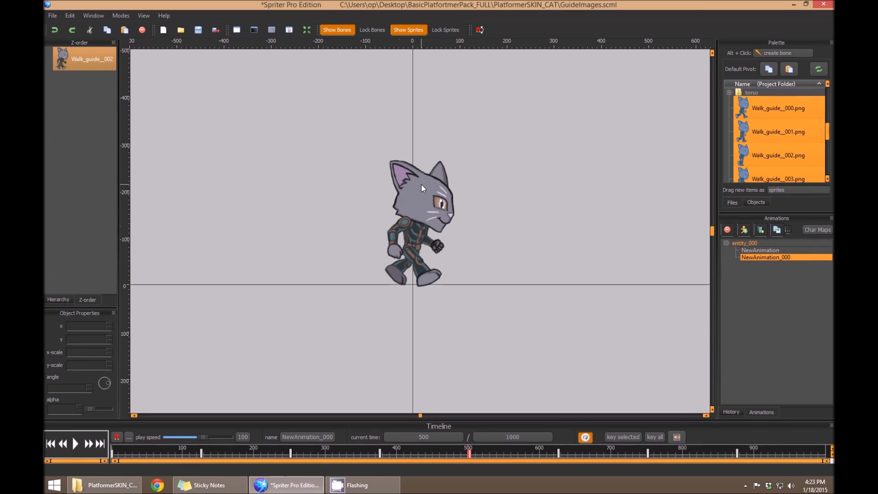
{"action": "left_click", "coordinate": [421, 224]}
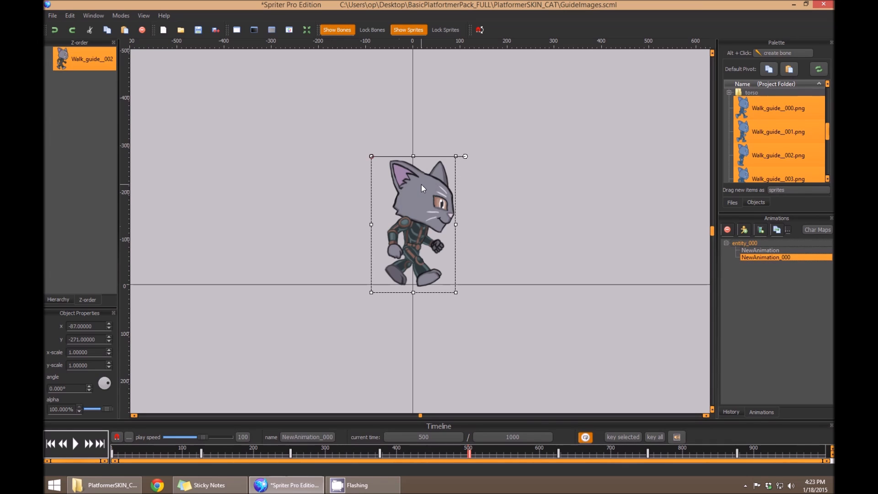
{"action": "mouse_move", "coordinate": [187, 109]}
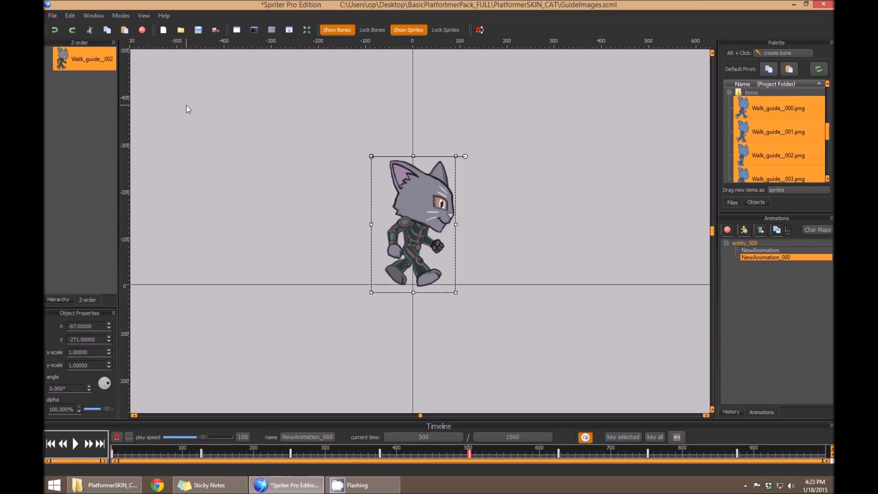
{"action": "right_click", "coordinate": [187, 110]}
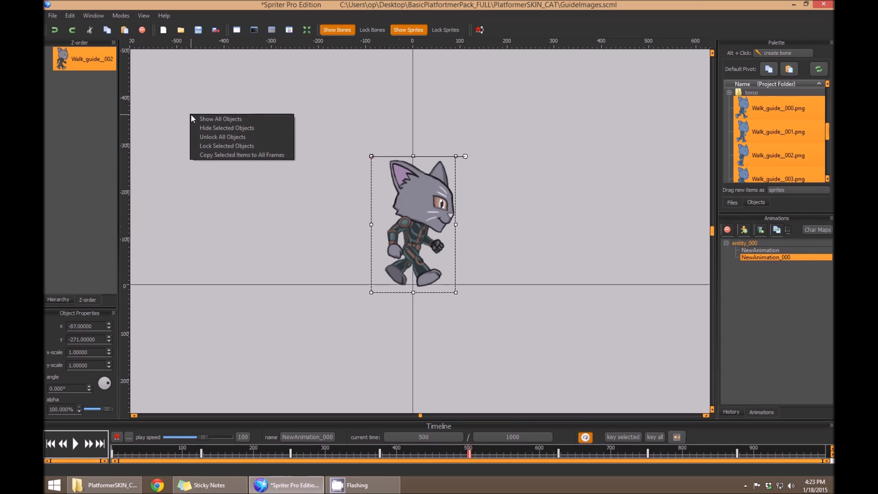
{"action": "mouse_move", "coordinate": [227, 145]}
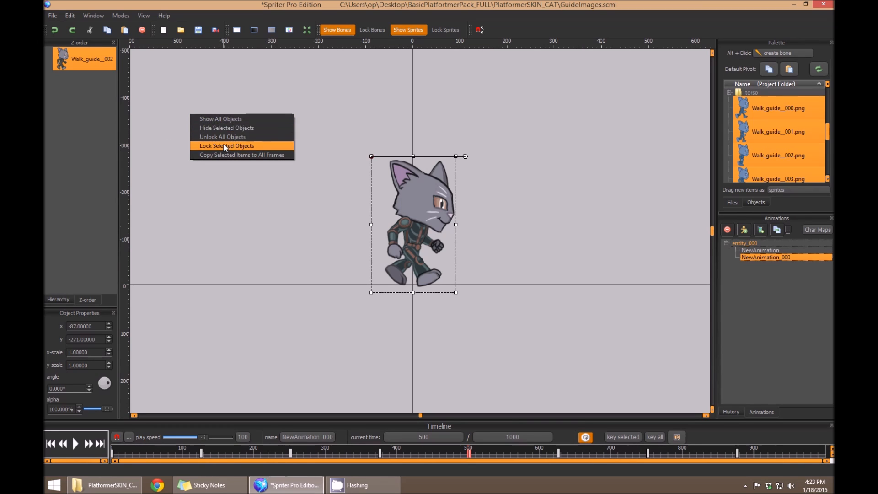
{"action": "left_click", "coordinate": [226, 146]}
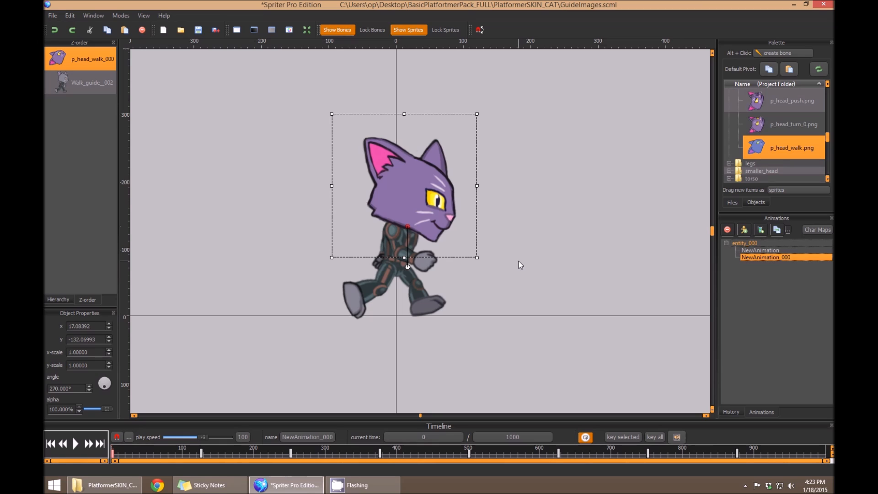
{"action": "mouse_move", "coordinate": [428, 194]}
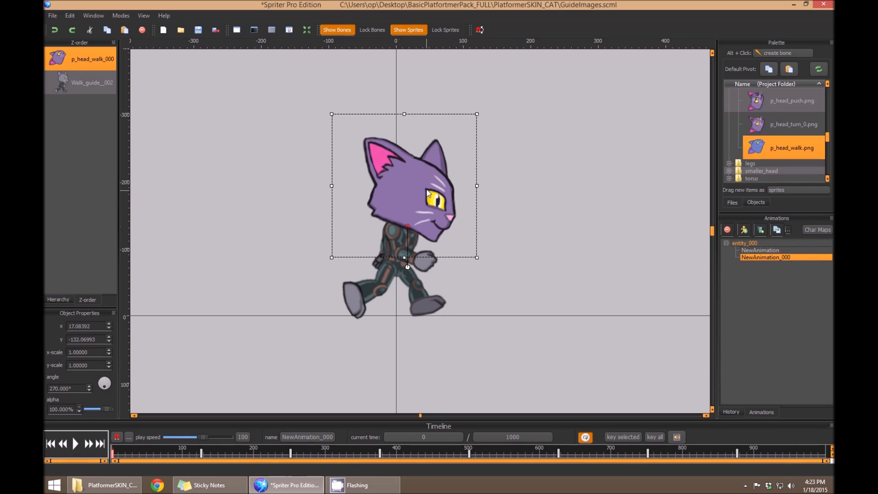
{"action": "mouse_move", "coordinate": [362, 297]}
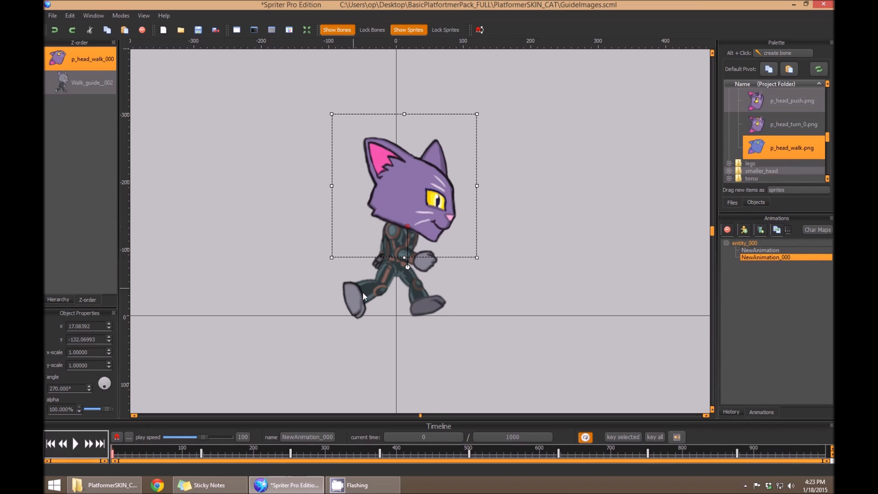
{"action": "mouse_move", "coordinate": [397, 277]}
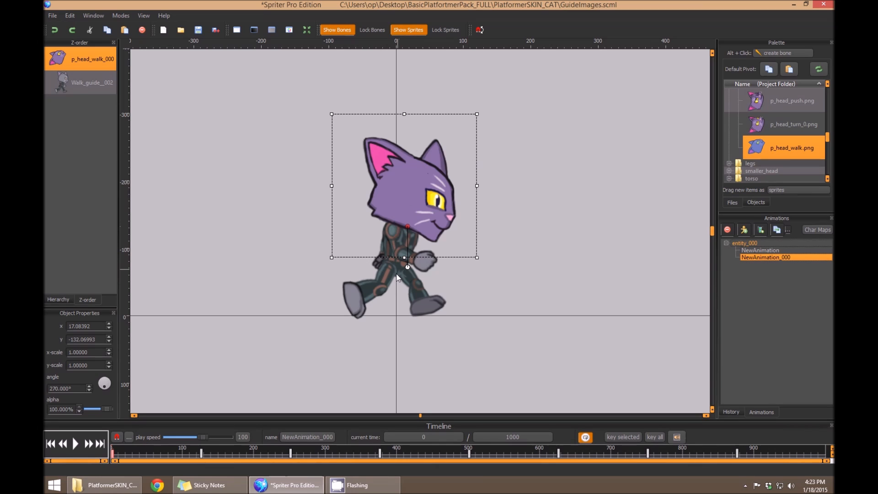
{"action": "mouse_move", "coordinate": [406, 266]}
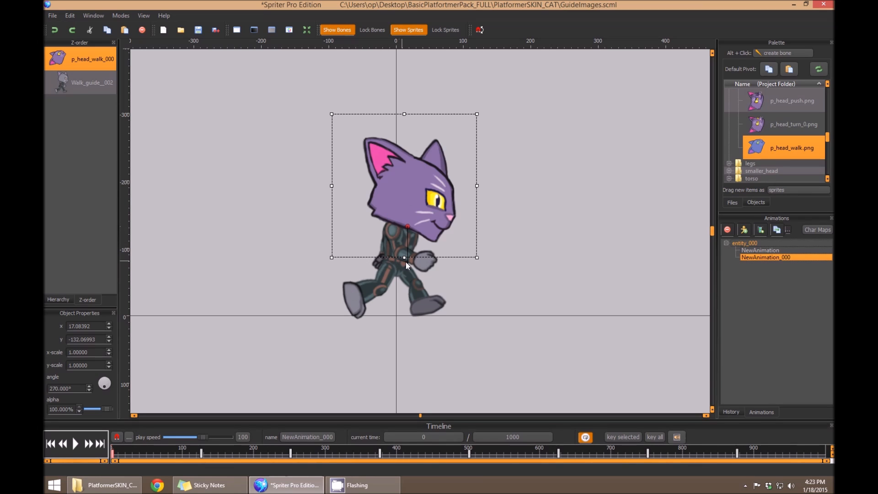
{"action": "mouse_move", "coordinate": [378, 356]}
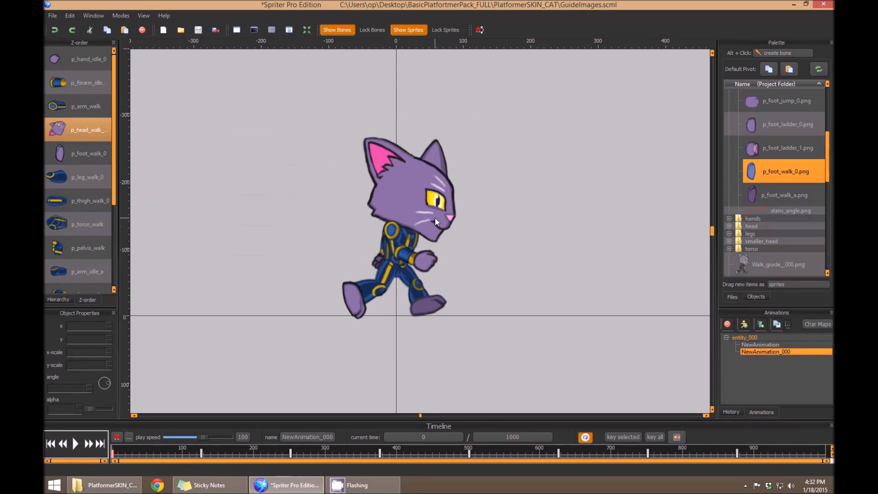
{"action": "mouse_move", "coordinate": [387, 173]}
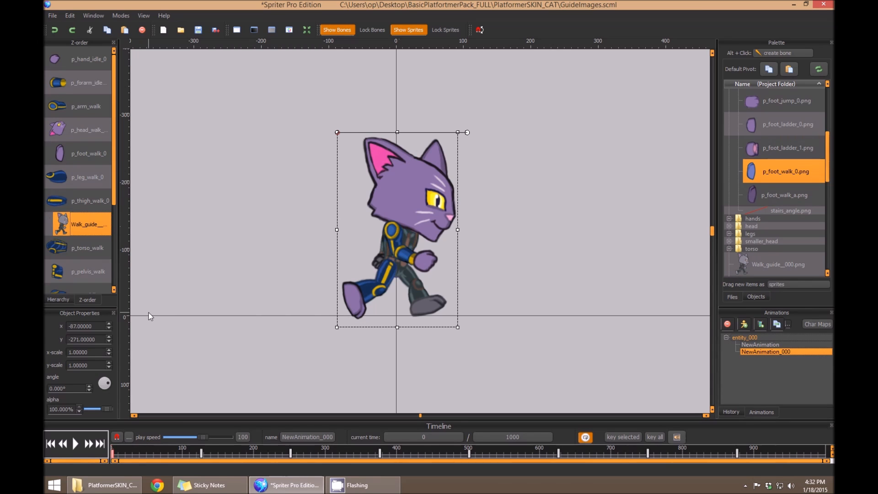
Set the walk guide to about 55% opacity and lock it
{"action": "scroll", "scroll_direction": "down", "scroll_amount": 3}
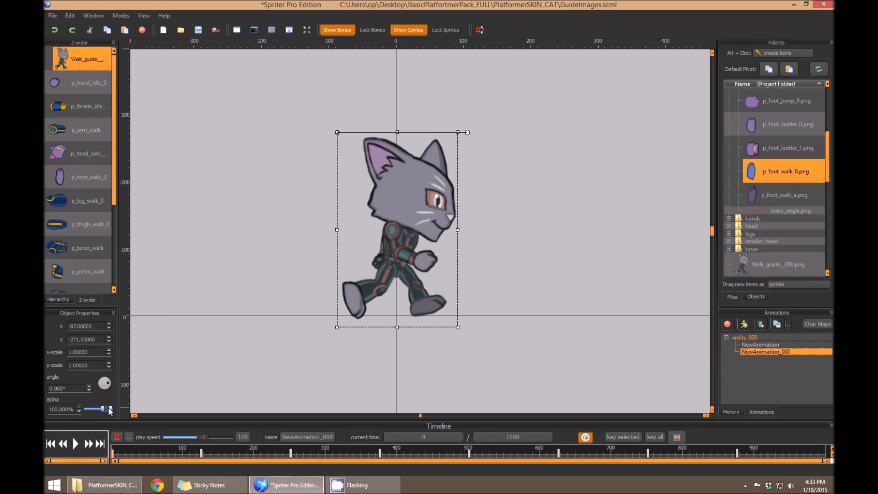
{"action": "left_click_drag", "start_coordinate": [104, 409], "coordinate": [85, 409]}
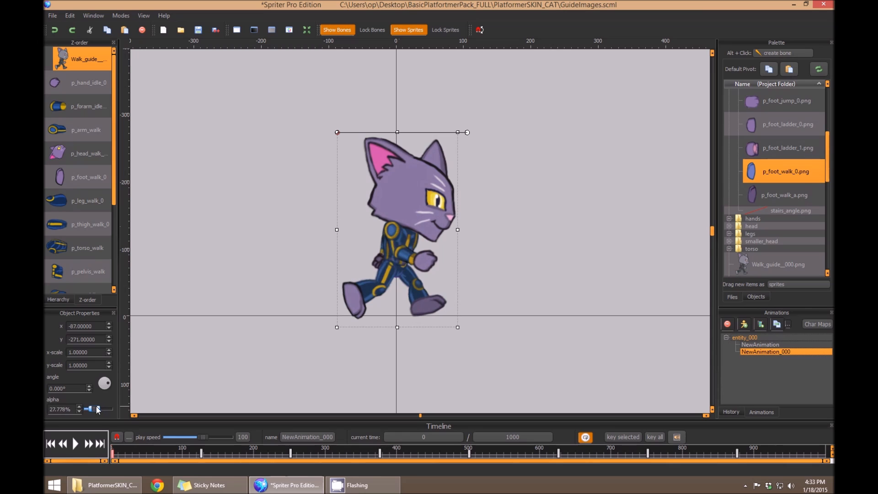
{"action": "left_click_drag", "start_coordinate": [88, 409], "coordinate": [104, 409]}
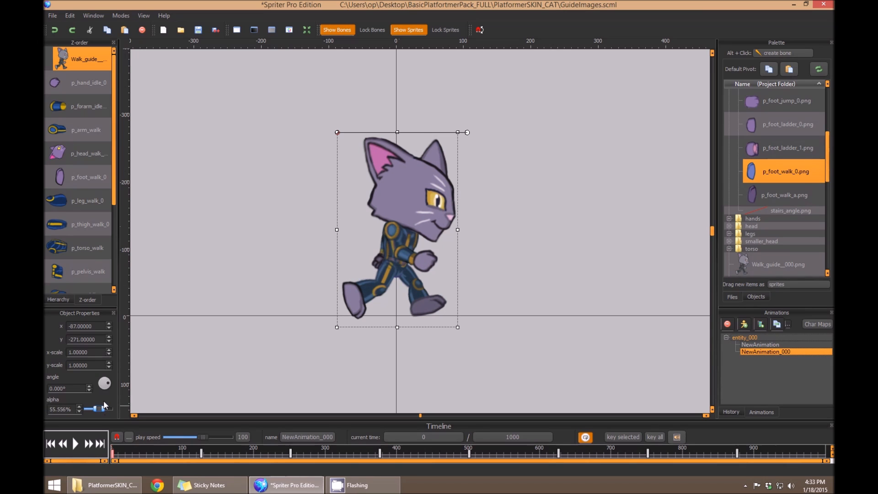
{"action": "right_click", "coordinate": [236, 168]}
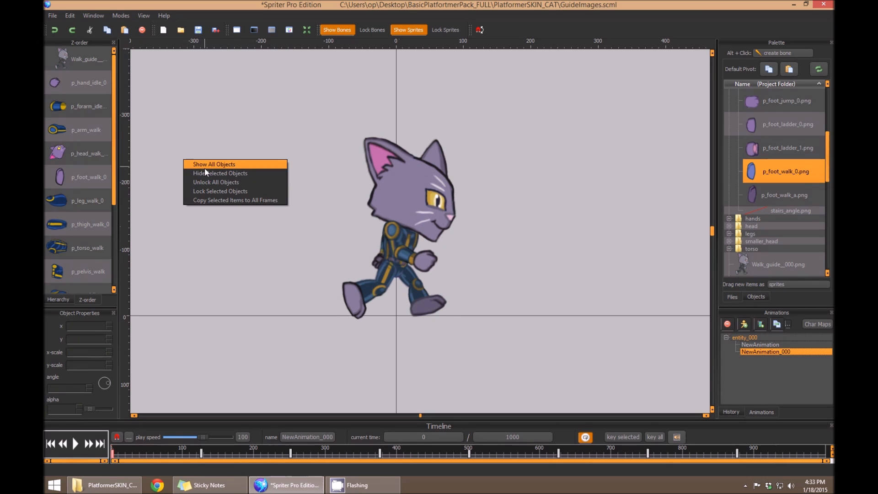
{"action": "left_click", "coordinate": [214, 165]}
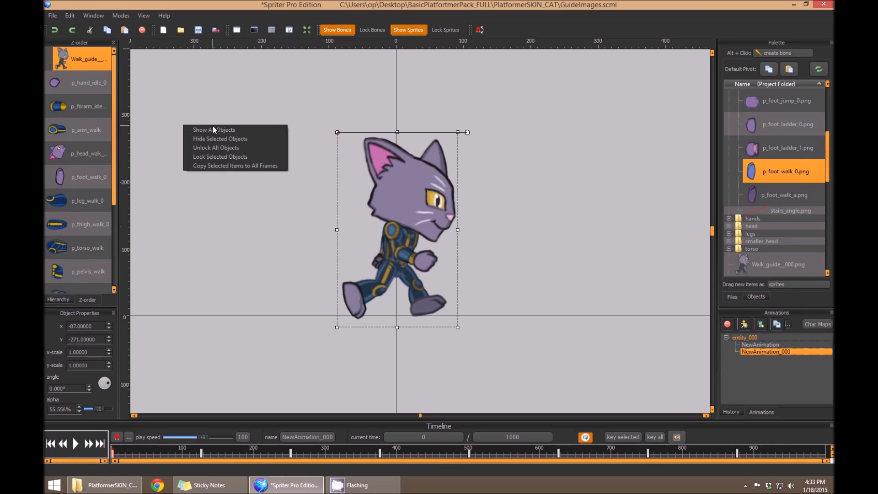
{"action": "mouse_move", "coordinate": [219, 157]}
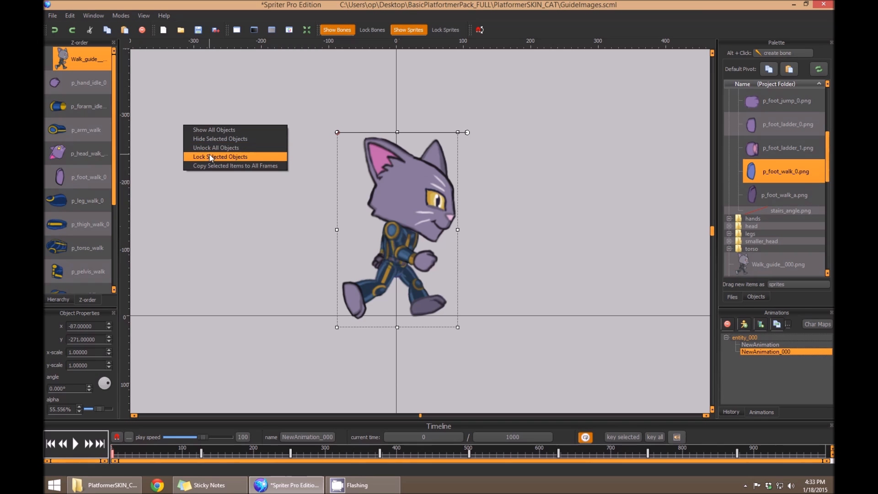
{"action": "left_click", "coordinate": [219, 157]}
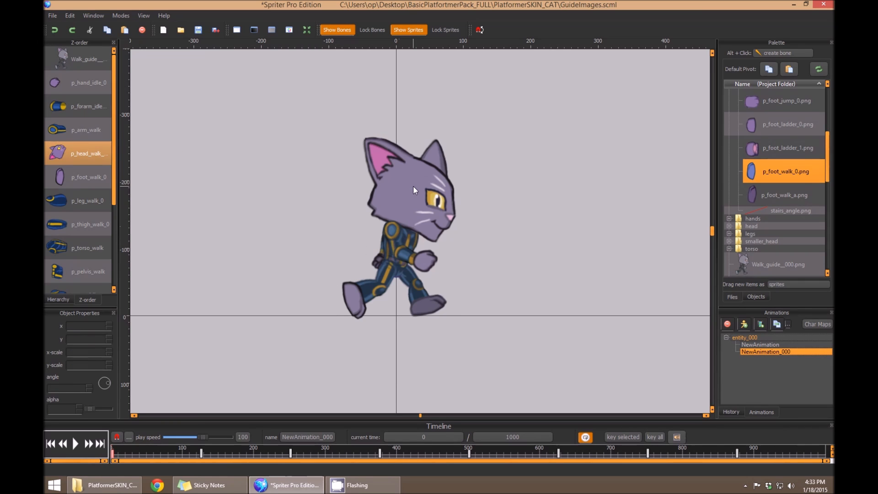
Drag the cat's head into alignment with the guide
{"action": "left_click", "coordinate": [409, 191]}
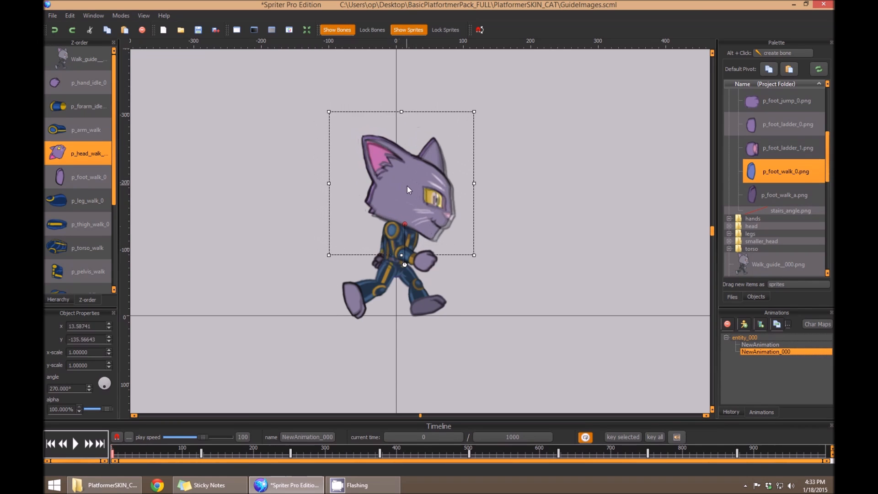
{"action": "left_click_drag", "start_coordinate": [408, 189], "coordinate": [407, 192]}
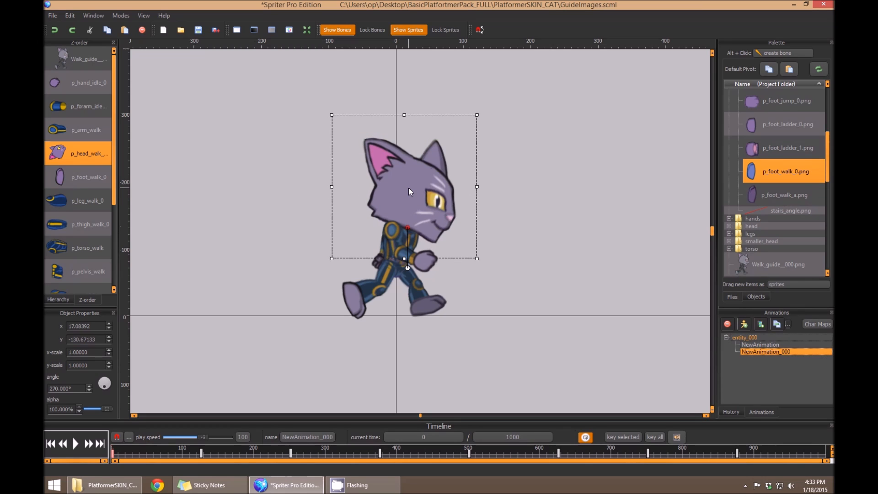
{"action": "left_click_drag", "start_coordinate": [409, 192], "coordinate": [412, 264]}
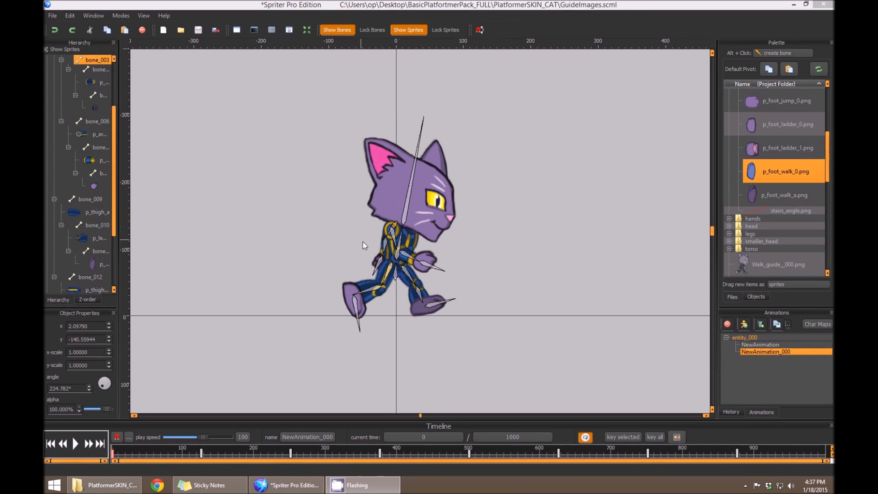
{"action": "mouse_move", "coordinate": [402, 219]}
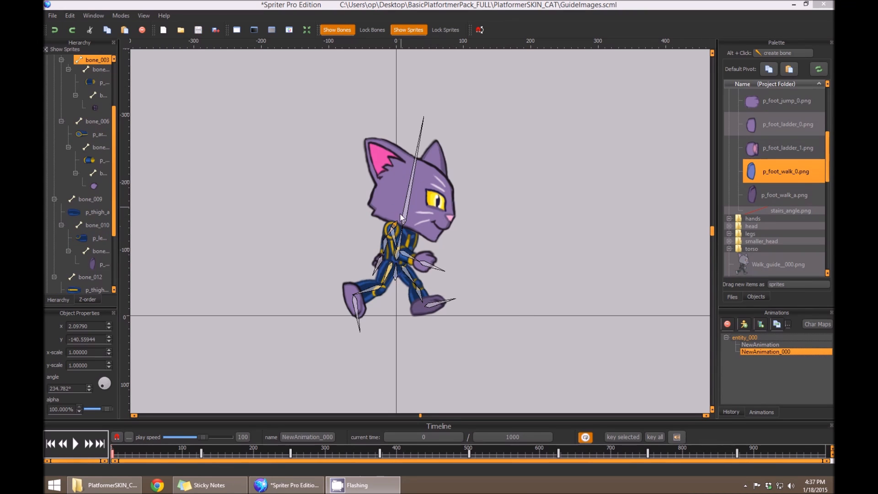
{"action": "mouse_move", "coordinate": [412, 251]}
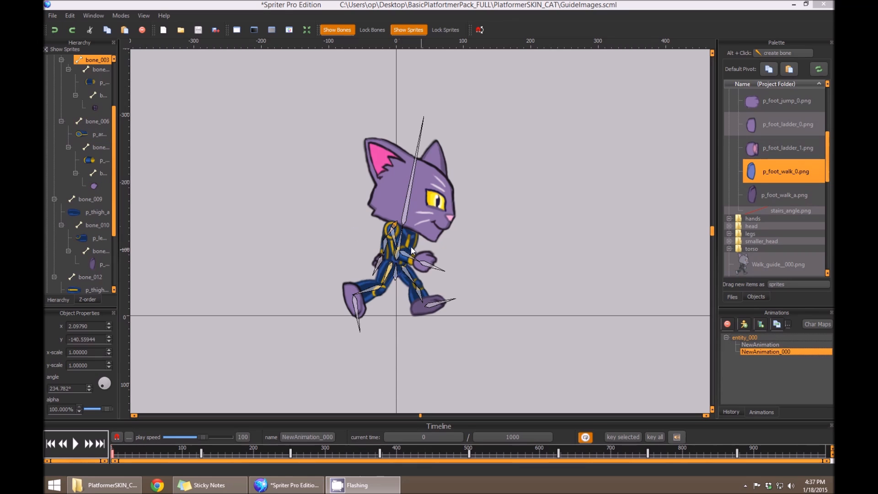
Browse the rig's bones in the Hierarchy and swing the near arm bone toward the guide's arm
{"action": "left_click", "coordinate": [99, 134]}
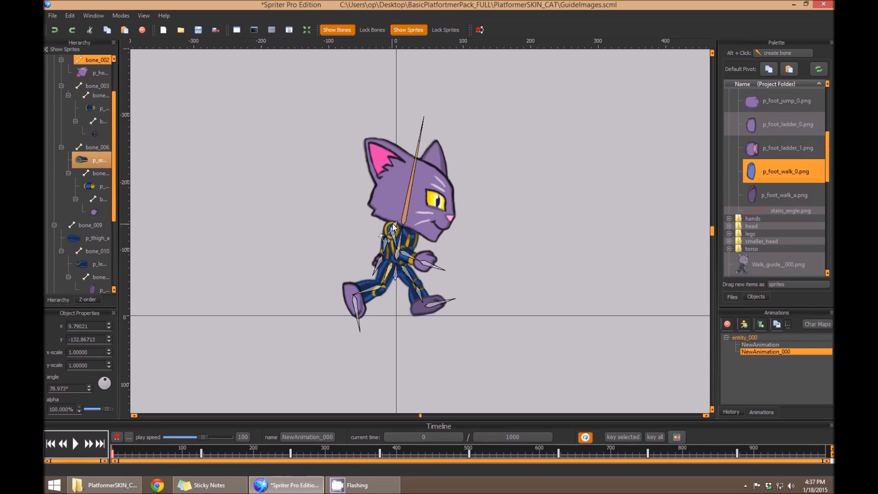
{"action": "left_click", "coordinate": [87, 299]}
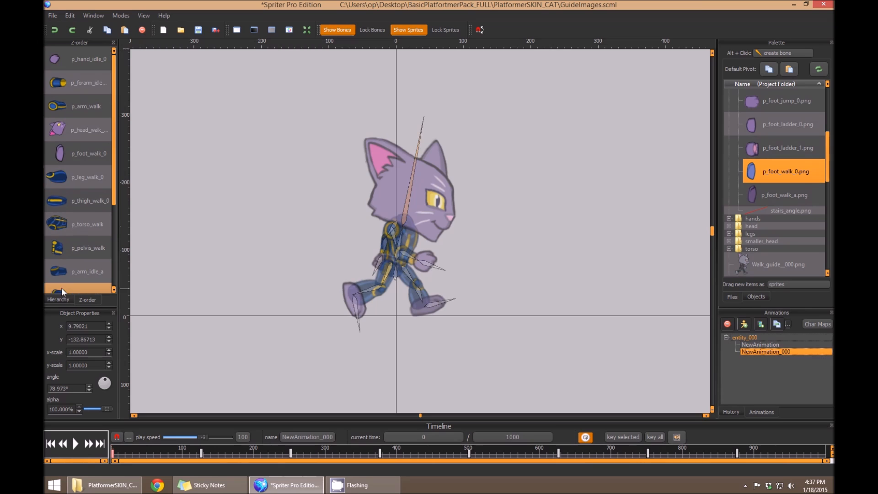
{"action": "left_click", "coordinate": [58, 300]}
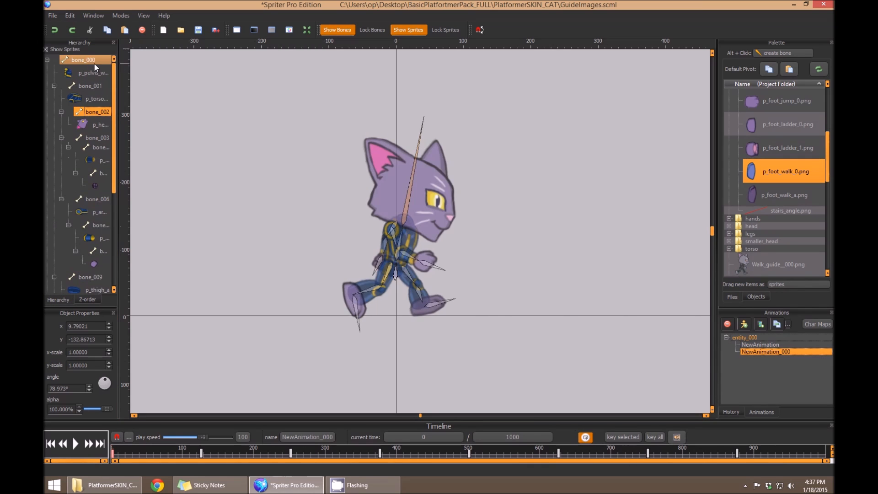
{"action": "left_click", "coordinate": [99, 125]}
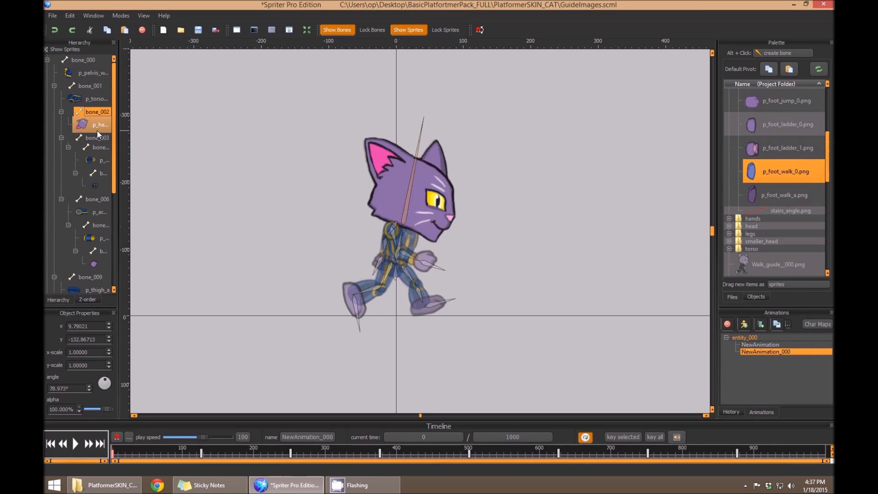
{"action": "left_click", "coordinate": [100, 147]}
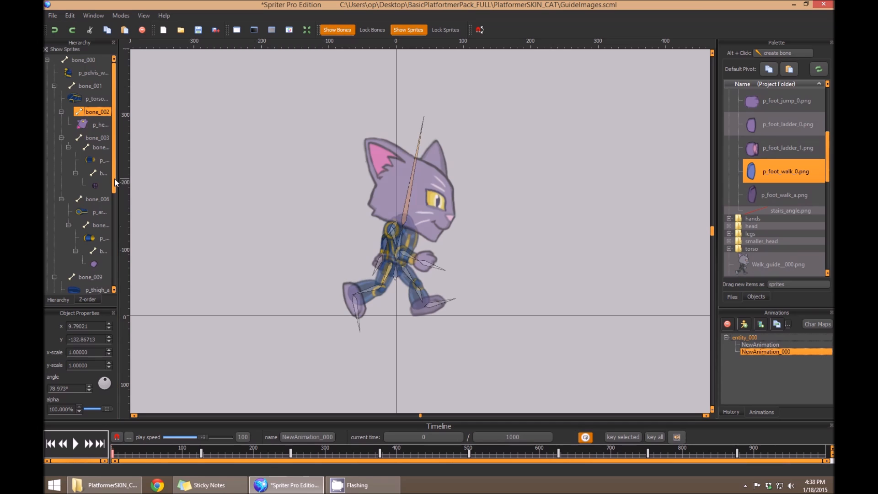
{"action": "scroll", "scroll_direction": "down", "scroll_amount": 3}
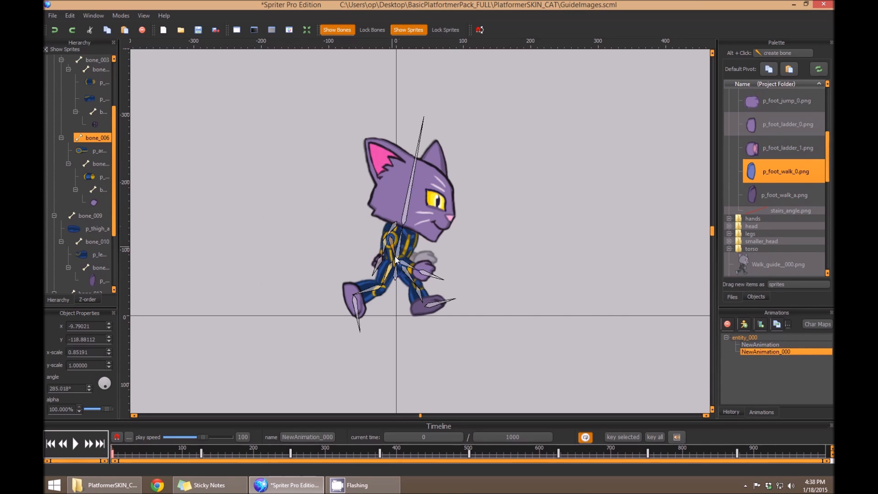
{"action": "left_click_drag", "start_coordinate": [395, 260], "coordinate": [395, 235]}
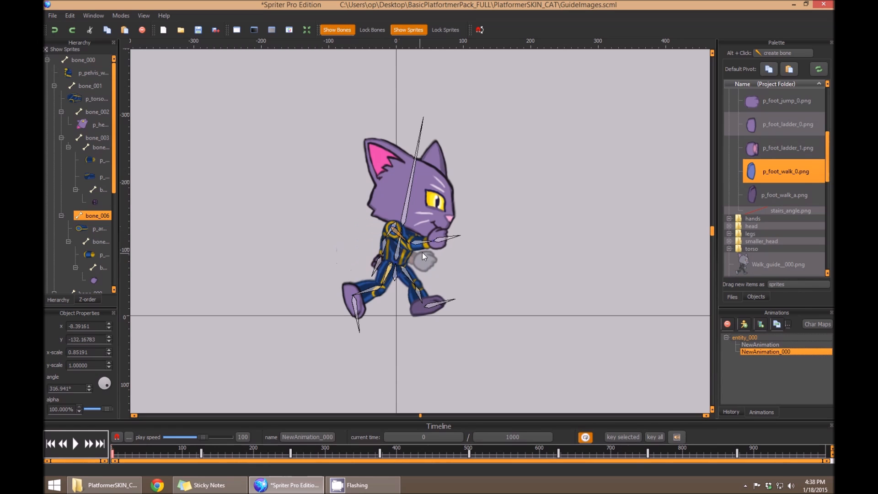
Rotate bone_006 and bone_003 until both arms match the guide's arms
{"action": "left_click_drag", "start_coordinate": [423, 256], "coordinate": [397, 262]}
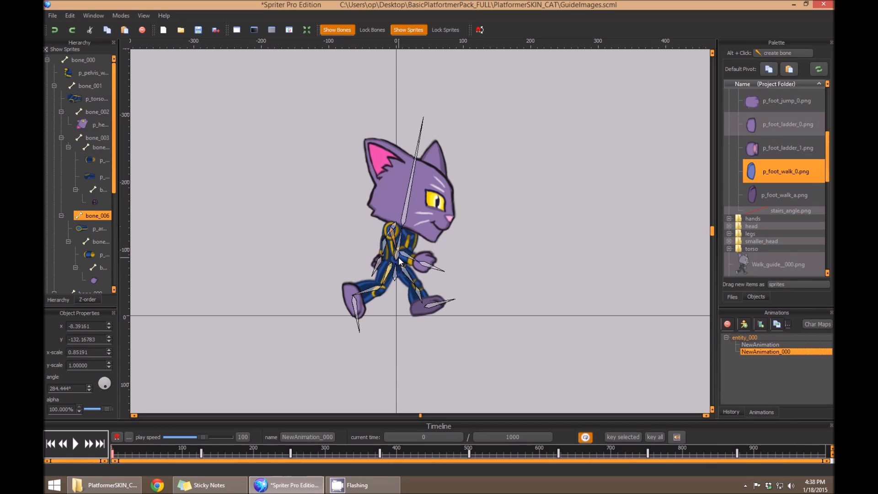
{"action": "left_click_drag", "start_coordinate": [401, 260], "coordinate": [408, 232]}
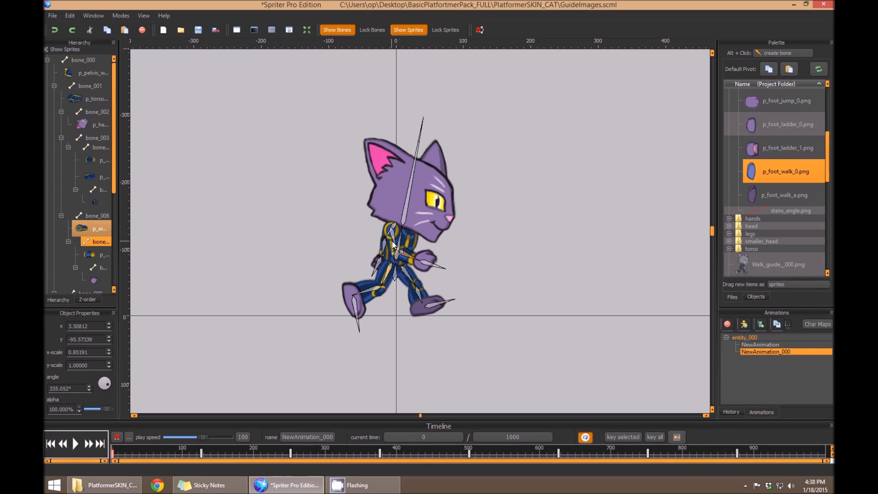
{"action": "left_click_drag", "start_coordinate": [392, 244], "coordinate": [420, 264]}
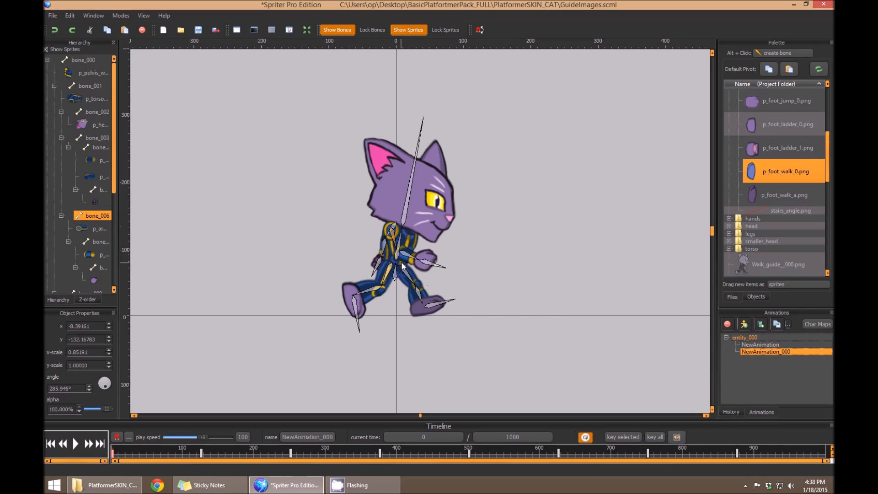
{"action": "left_click_drag", "start_coordinate": [431, 269], "coordinate": [408, 269]}
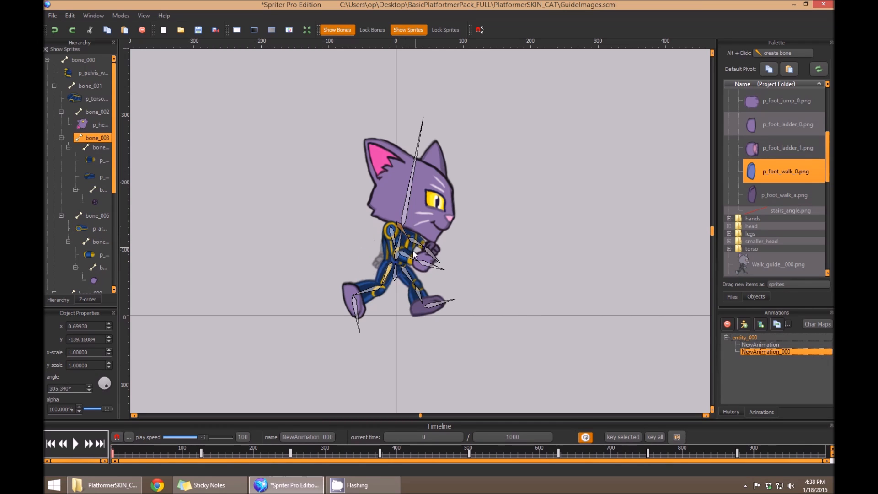
{"action": "left_click_drag", "start_coordinate": [415, 254], "coordinate": [398, 258]}
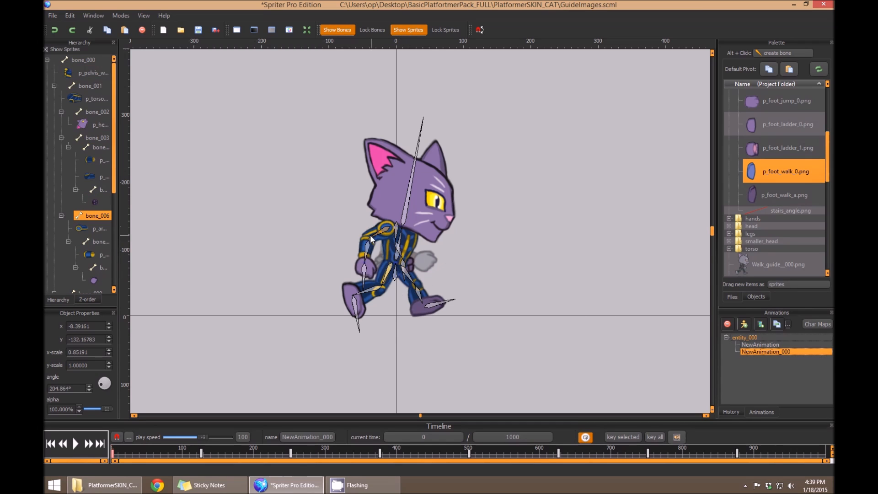
{"action": "left_click_drag", "start_coordinate": [369, 240], "coordinate": [401, 253]}
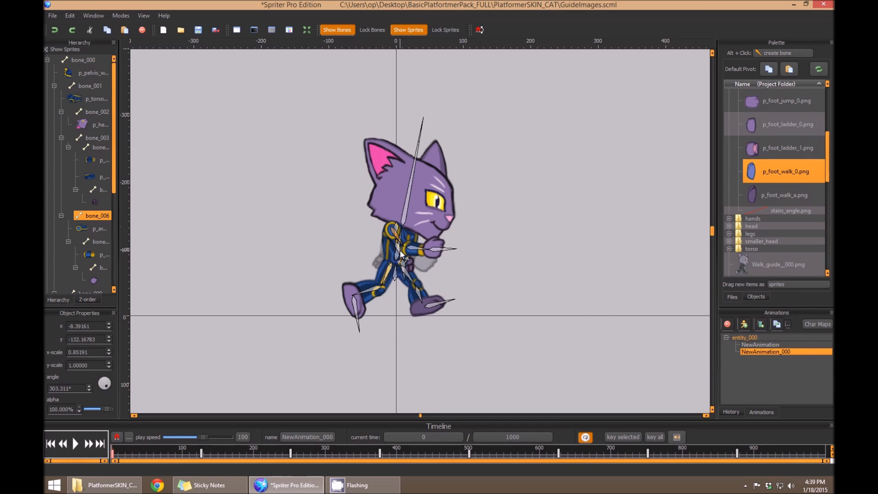
{"action": "left_click", "coordinate": [96, 138]}
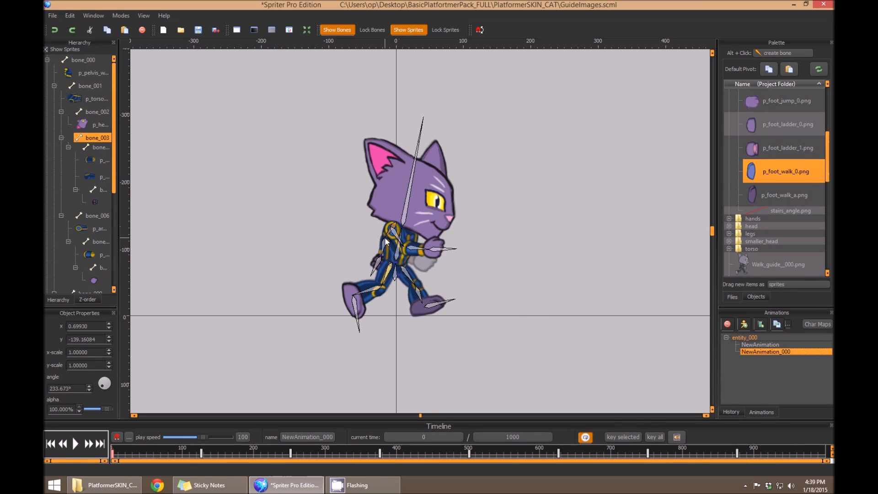
{"action": "left_click", "coordinate": [98, 215]}
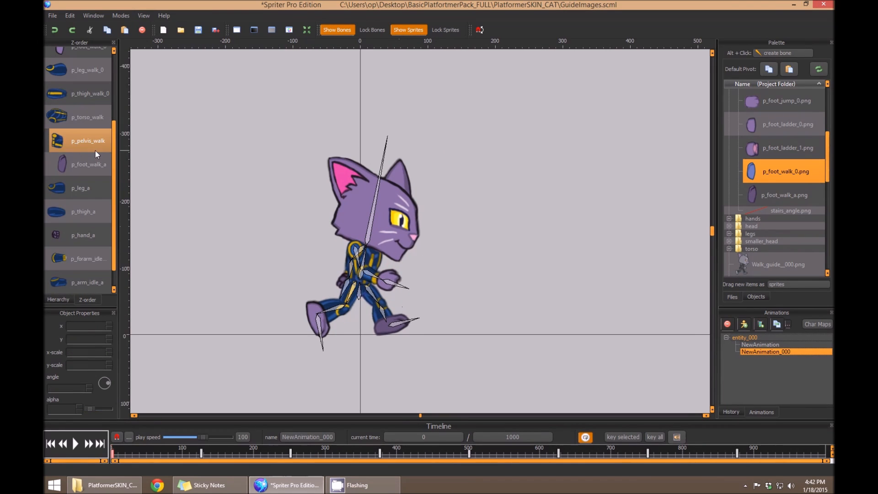
Return NewAnimation_000's playhead to time 0, its first keyframe
{"action": "scroll", "scroll_direction": "down", "scroll_amount": 3}
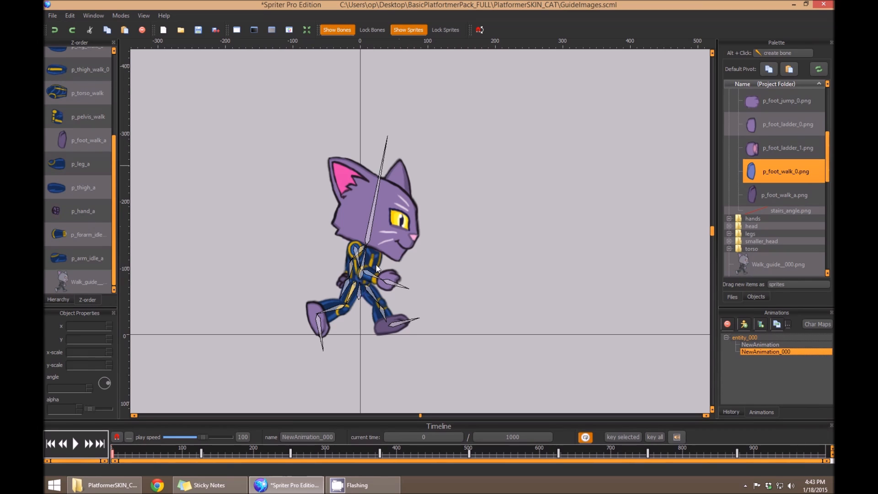
{"action": "mouse_move", "coordinate": [347, 182]}
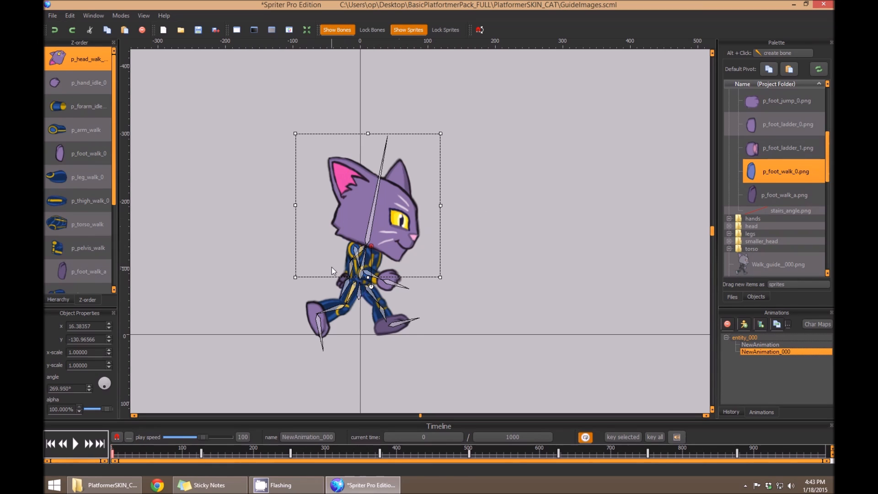
{"action": "mouse_move", "coordinate": [484, 313]}
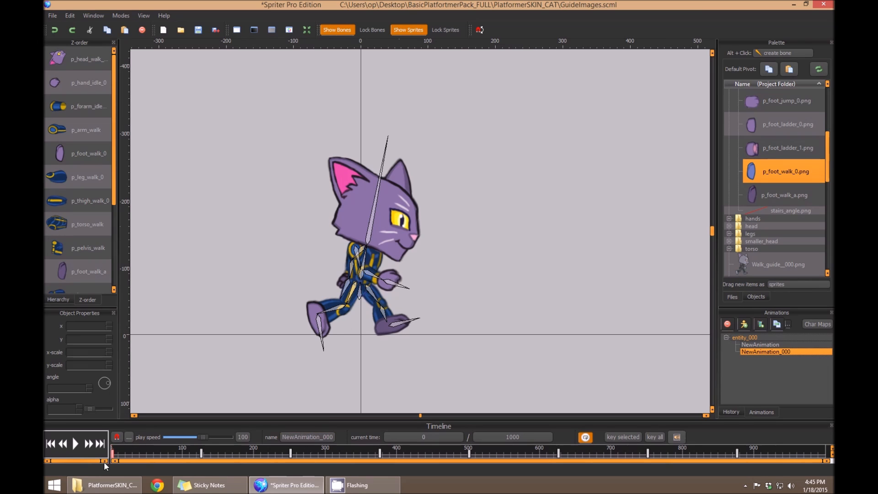
{"action": "mouse_move", "coordinate": [188, 90]}
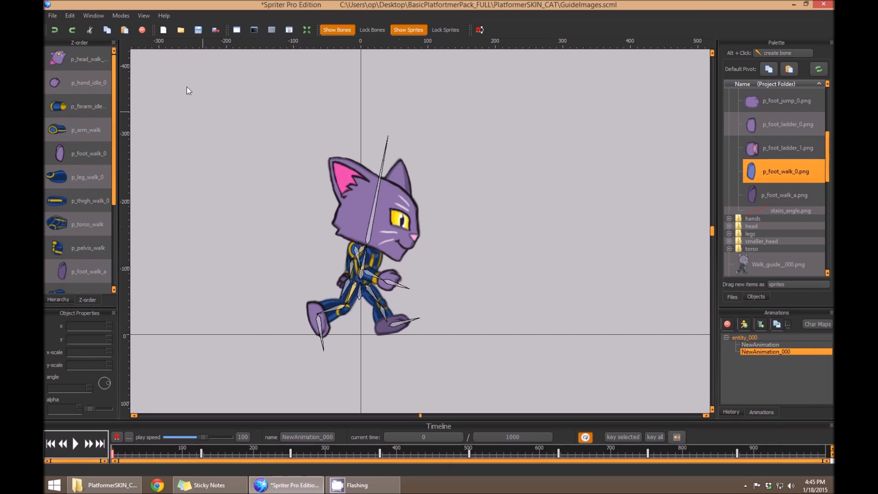
{"action": "mouse_move", "coordinate": [361, 298]}
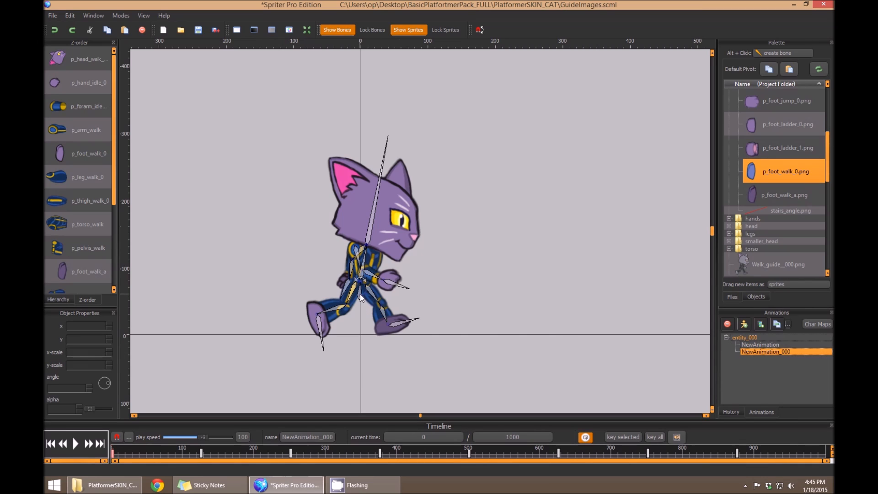
Select a cat body-part sprite and scroll through the object list
{"action": "left_click", "coordinate": [361, 291]}
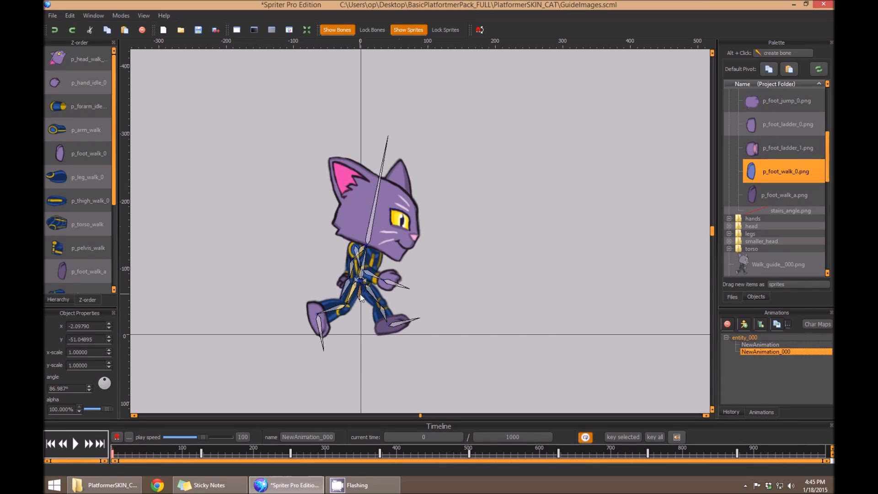
{"action": "mouse_move", "coordinate": [439, 331]}
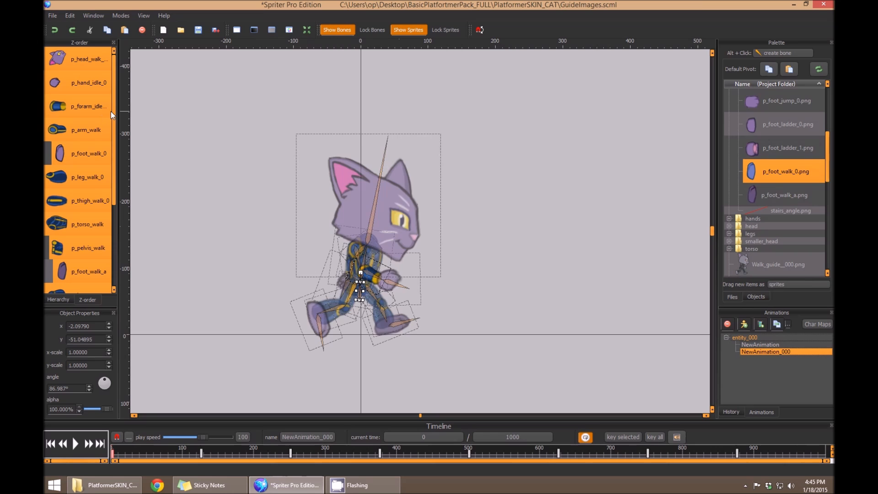
{"action": "scroll", "scroll_direction": "down", "scroll_amount": 3}
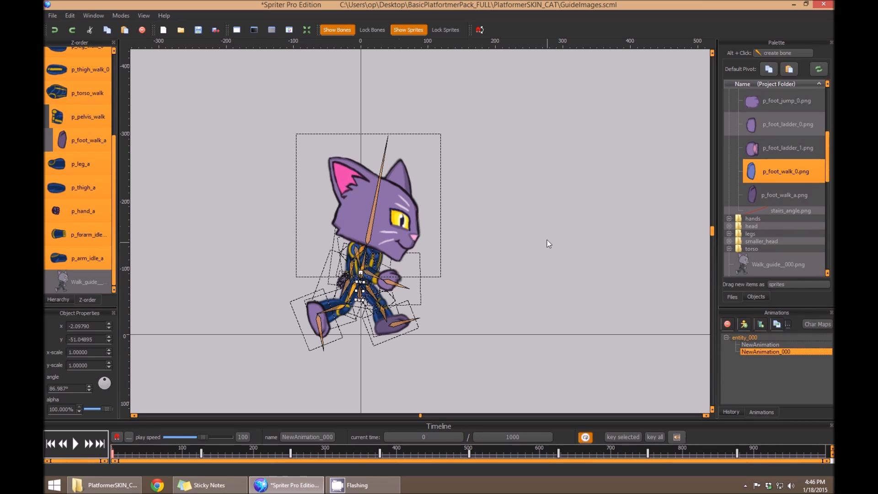
{"action": "mouse_move", "coordinate": [529, 235]}
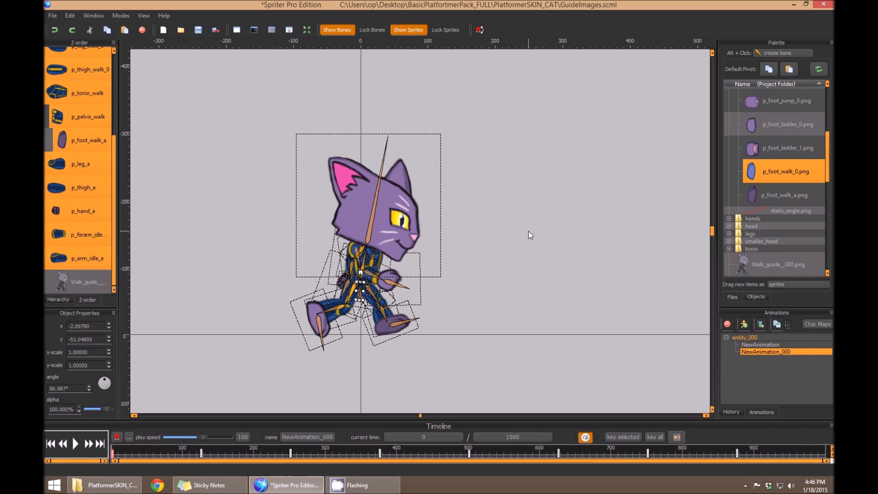
{"action": "mouse_move", "coordinate": [529, 232]}
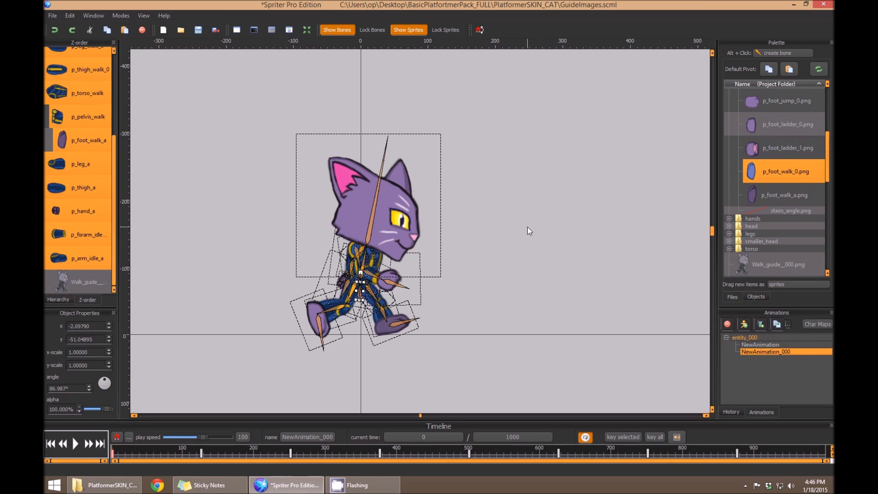
{"action": "mouse_move", "coordinate": [526, 229]}
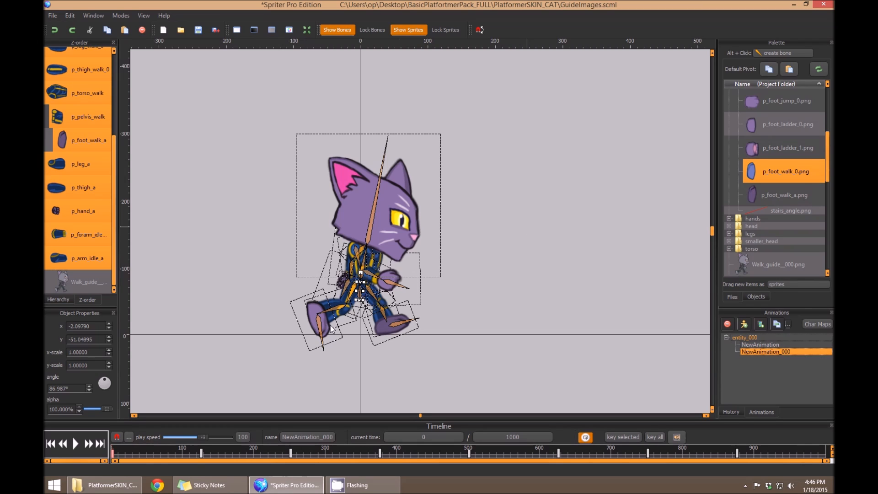
{"action": "mouse_move", "coordinate": [148, 476]}
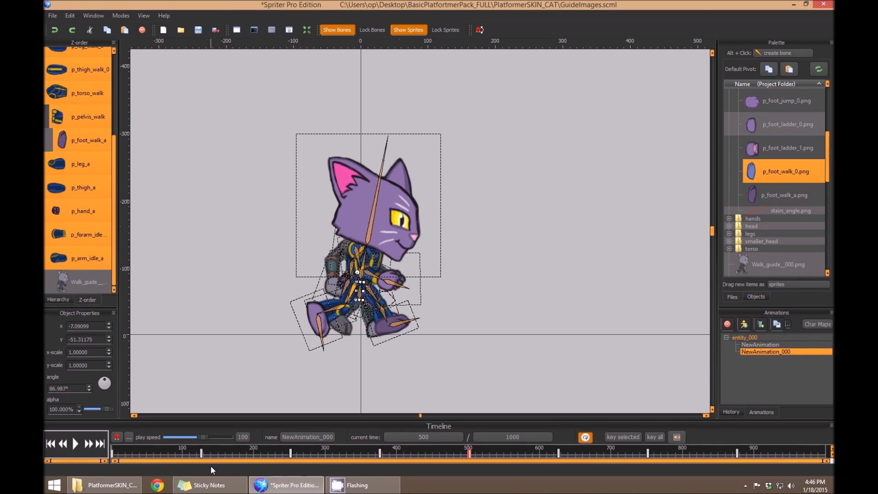
At the 125 keyframe, rotate the cat's rear leg and rear foot into a new stride pose
{"action": "left_click", "coordinate": [75, 443]}
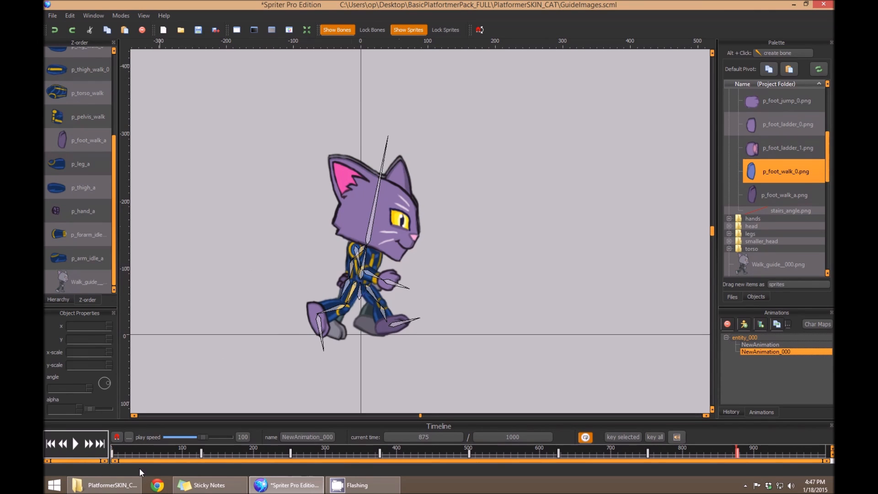
{"action": "mouse_move", "coordinate": [250, 456]}
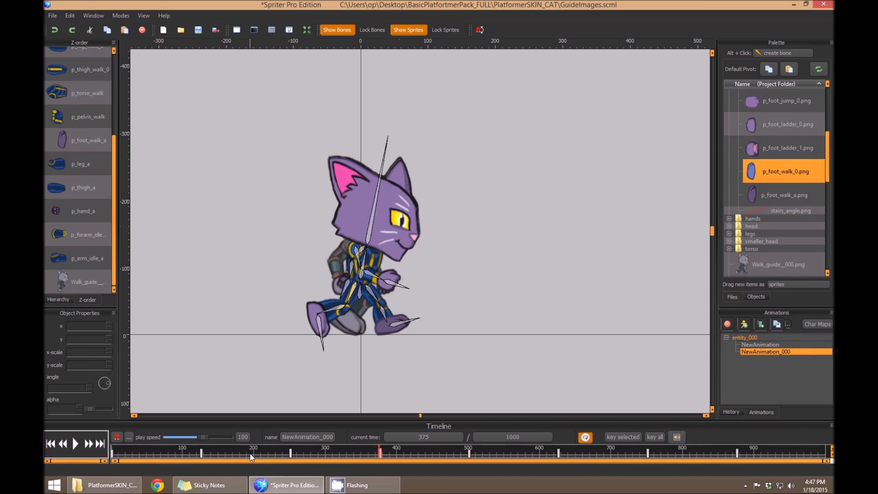
{"action": "left_click", "coordinate": [200, 452]}
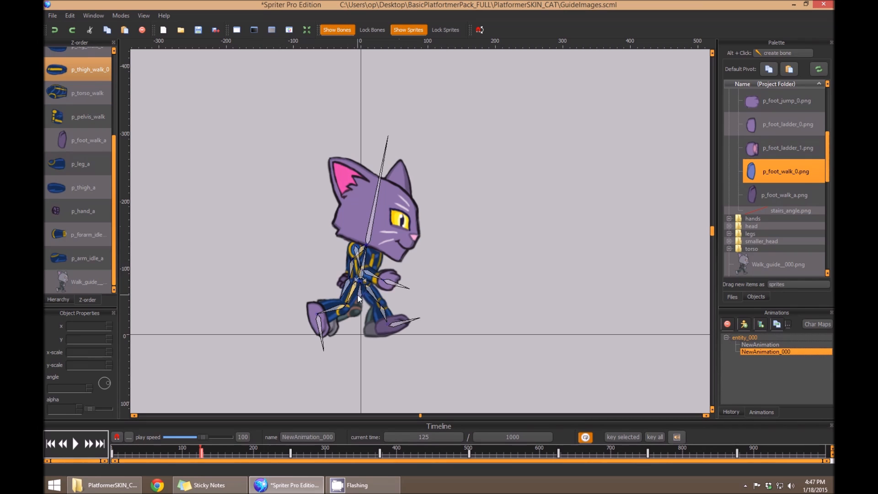
{"action": "left_click", "coordinate": [361, 297]}
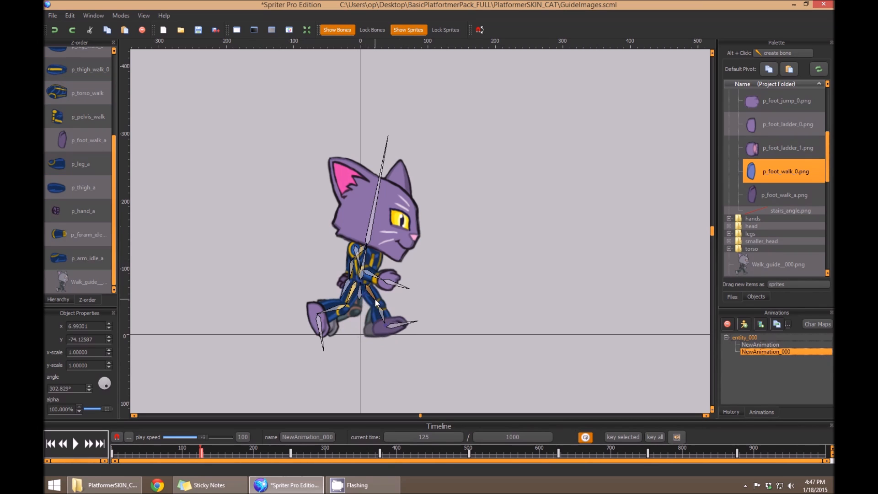
{"action": "left_click_drag", "start_coordinate": [390, 311], "coordinate": [389, 329]}
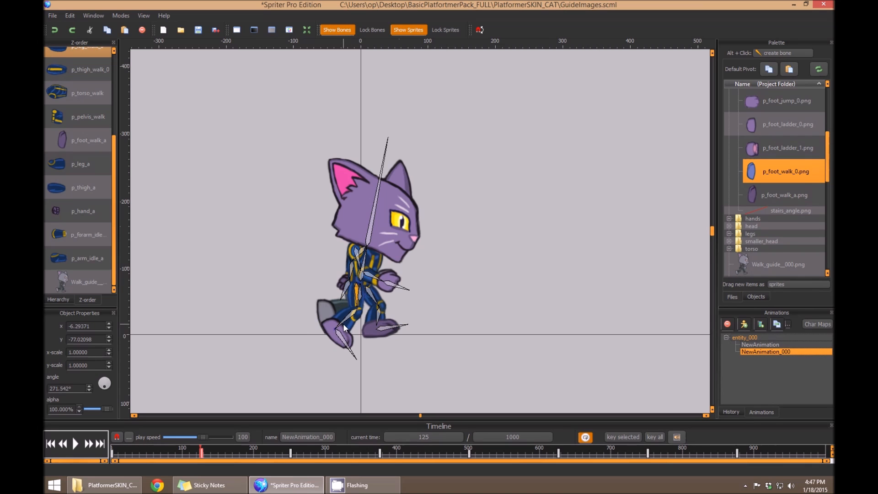
{"action": "left_click_drag", "start_coordinate": [344, 328], "coordinate": [336, 314]}
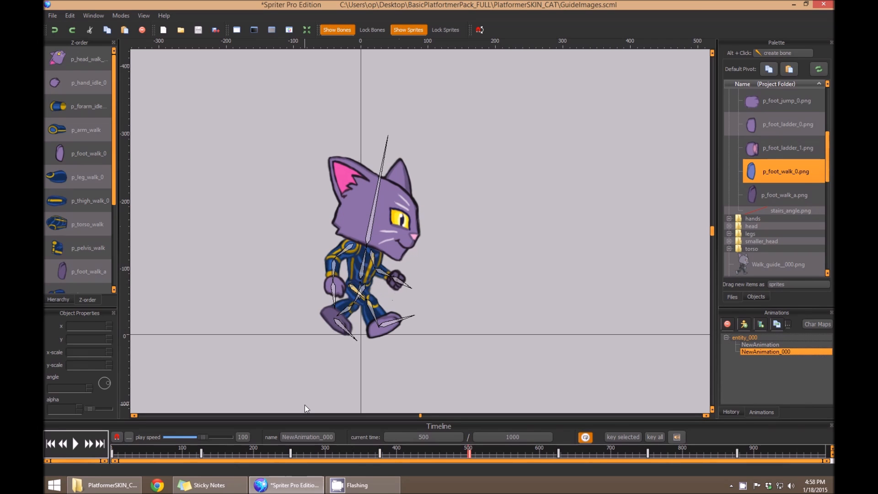
Hide and lock the bones, then scrub the playhead to check earlier and later tweened walk poses
{"action": "left_click", "coordinate": [75, 443]}
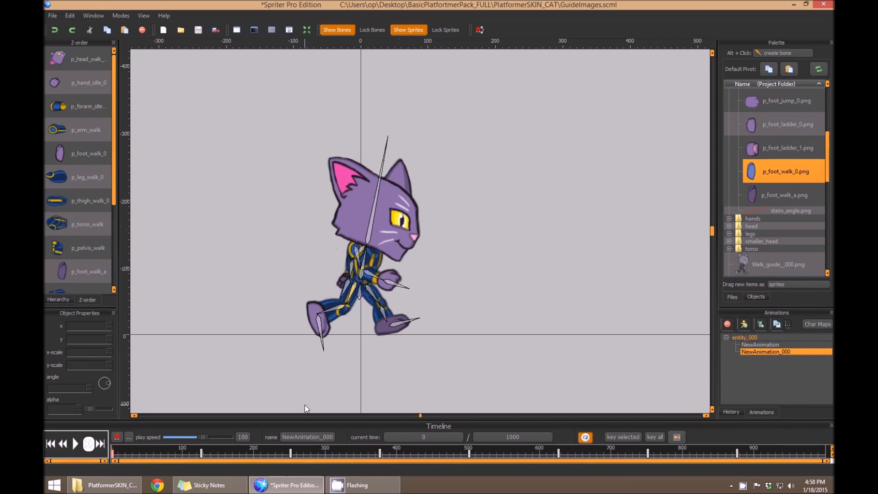
{"action": "left_click", "coordinate": [199, 448]}
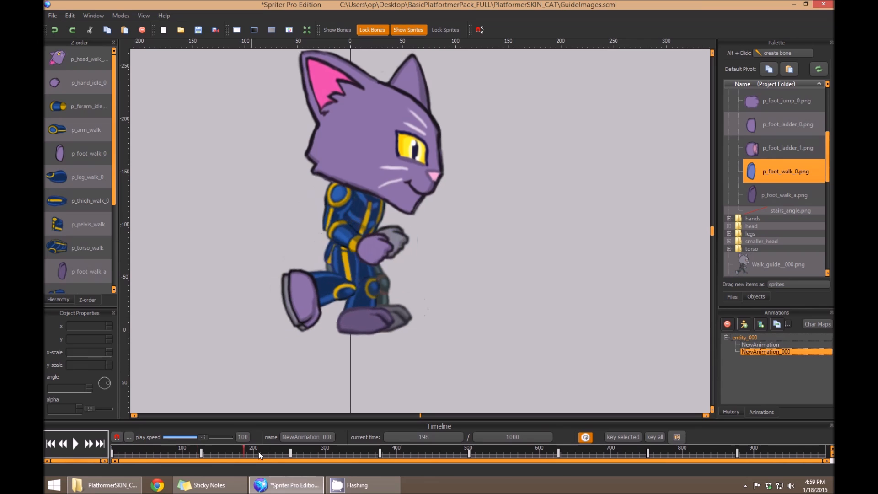
{"action": "left_click_drag", "start_coordinate": [252, 454], "coordinate": [179, 454]}
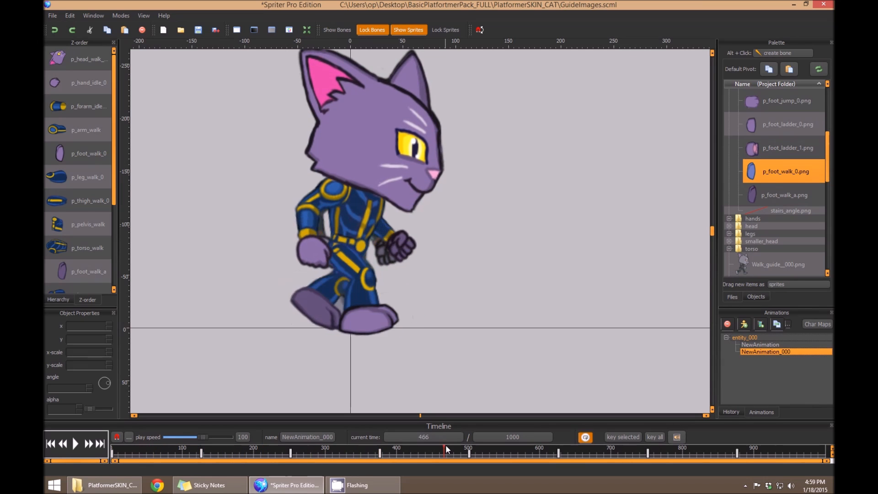
{"action": "left_click_drag", "start_coordinate": [446, 453], "coordinate": [319, 453]}
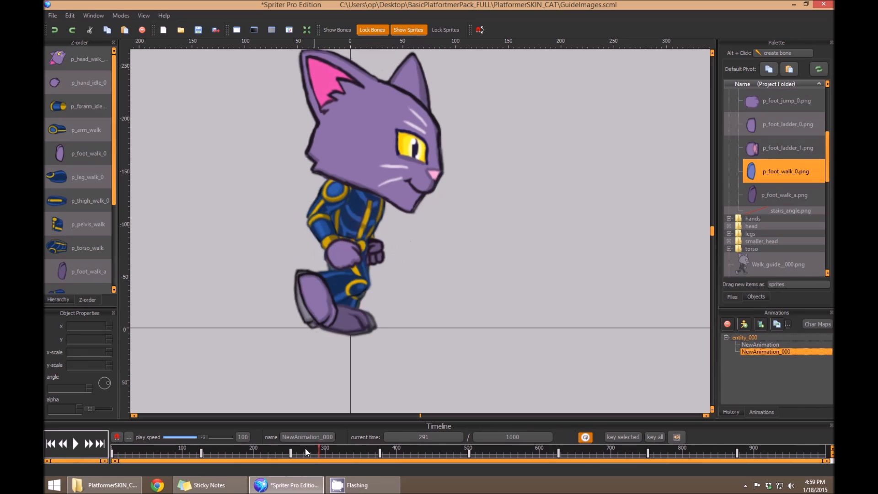
{"action": "left_click_drag", "start_coordinate": [319, 453], "coordinate": [196, 452]}
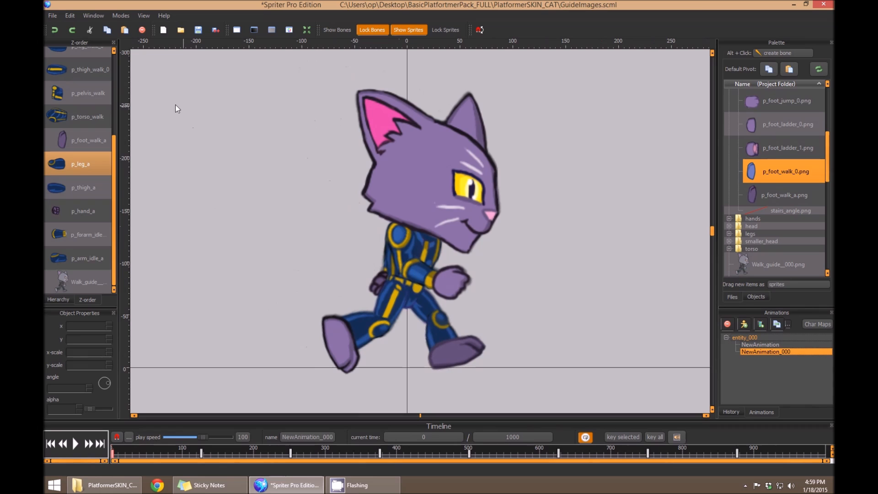
Unlock all objects from the canvas menu and select the Walk_guide image
{"action": "right_click", "coordinate": [175, 108]}
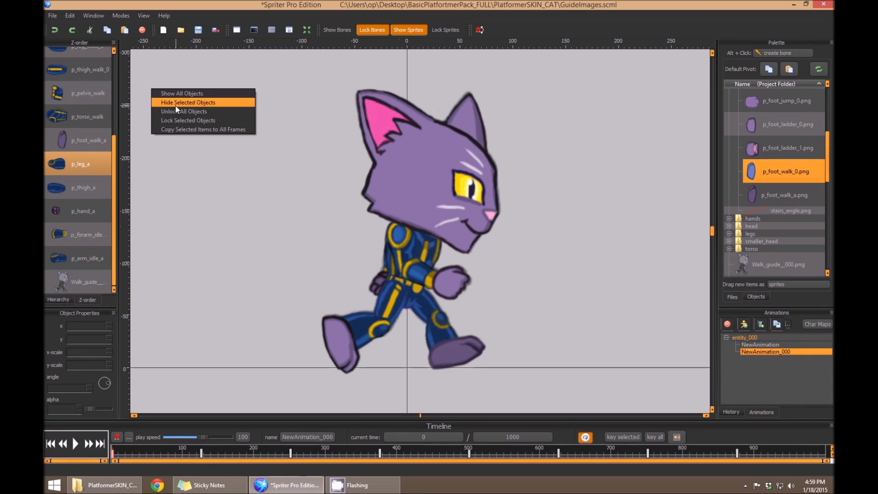
{"action": "mouse_move", "coordinate": [184, 111]}
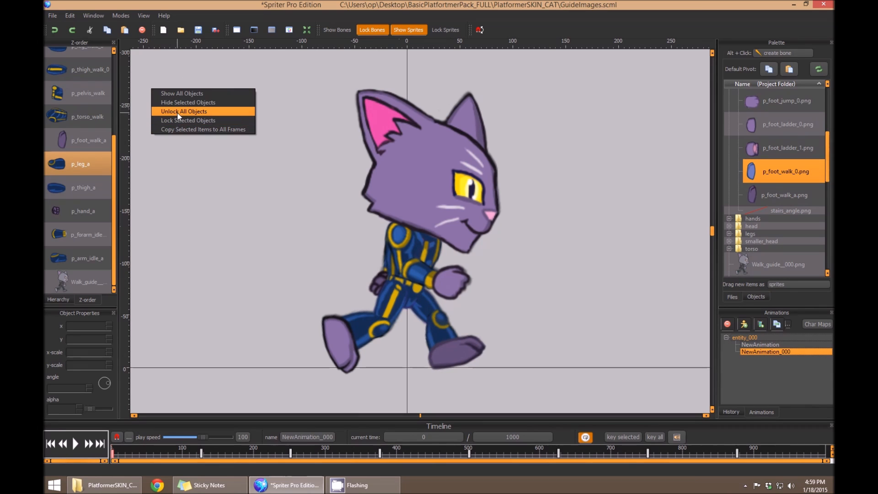
{"action": "left_click", "coordinate": [184, 110]}
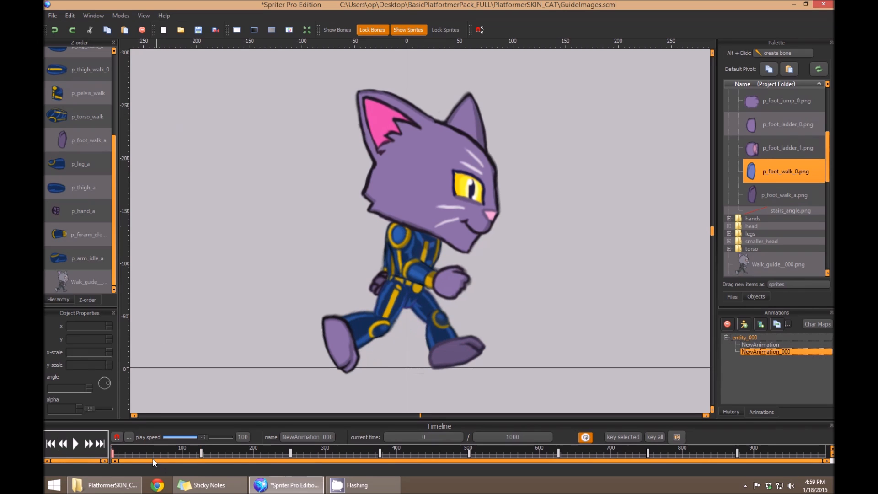
{"action": "mouse_move", "coordinate": [218, 308]}
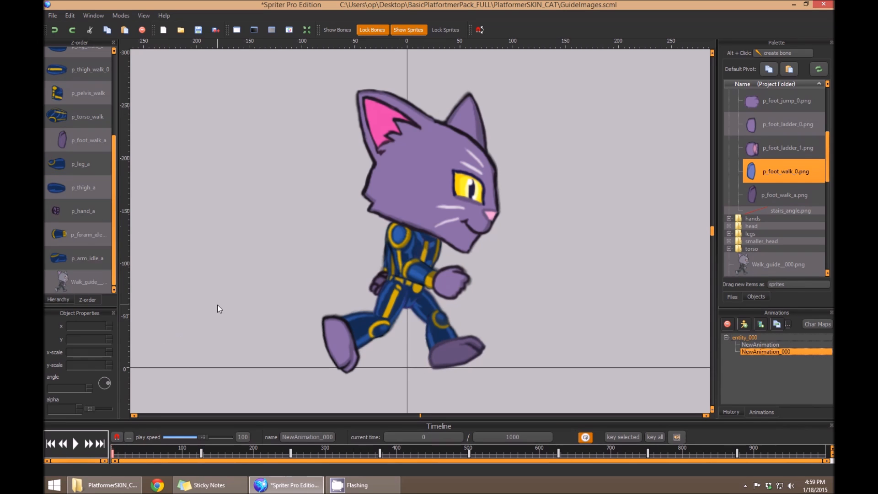
{"action": "left_click", "coordinate": [85, 282]}
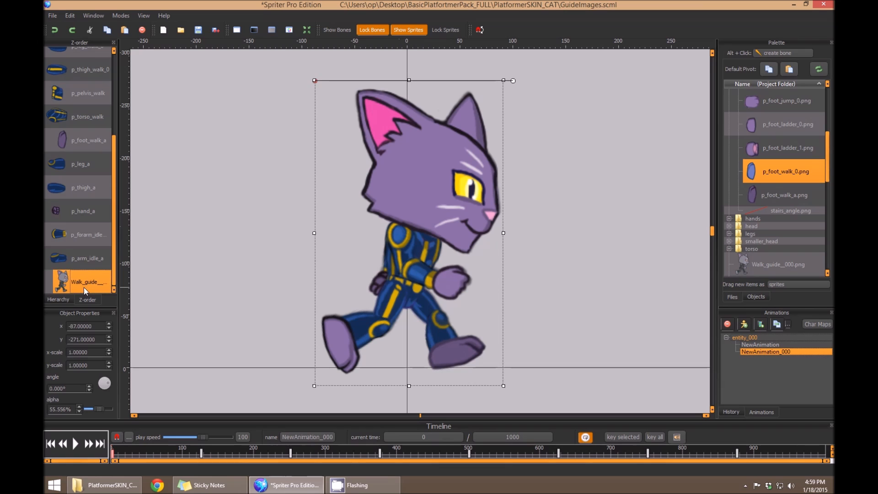